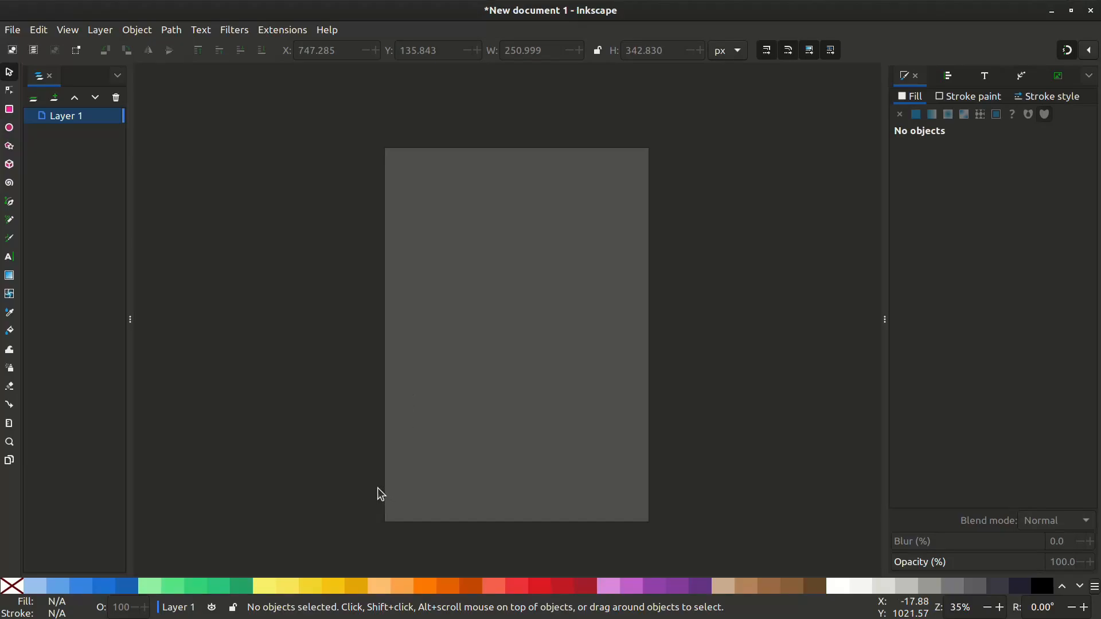
Step: Draw a page-covering rectangle and fill it with bright magenta
{"action": "left_click", "coordinate": [9, 109]}
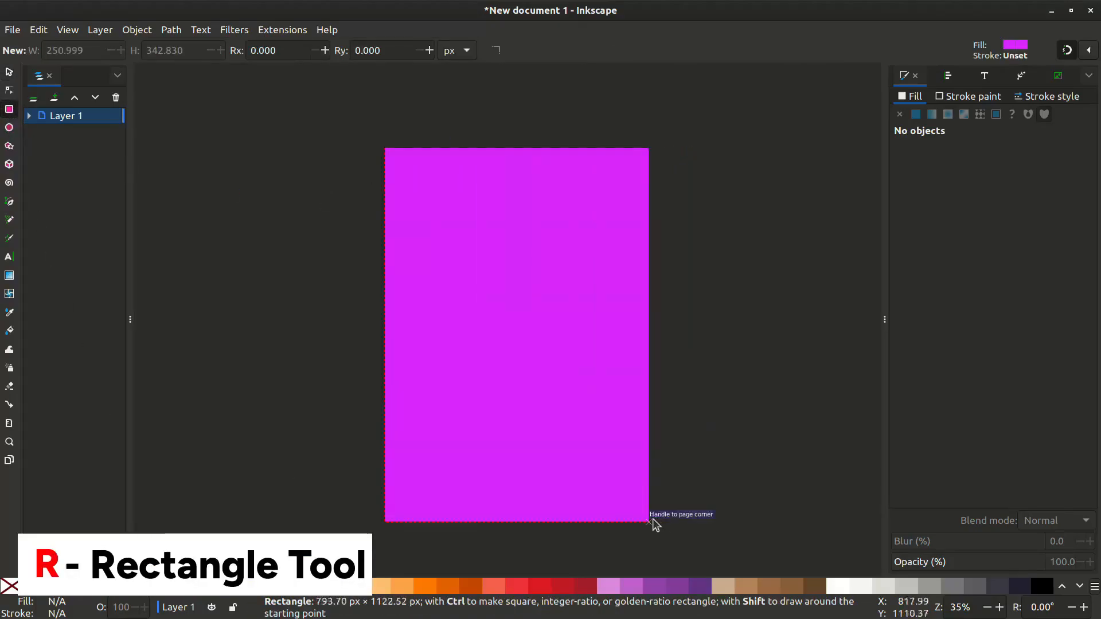
{"action": "left_click_drag", "start_coordinate": [386, 148], "coordinate": [647, 521]}
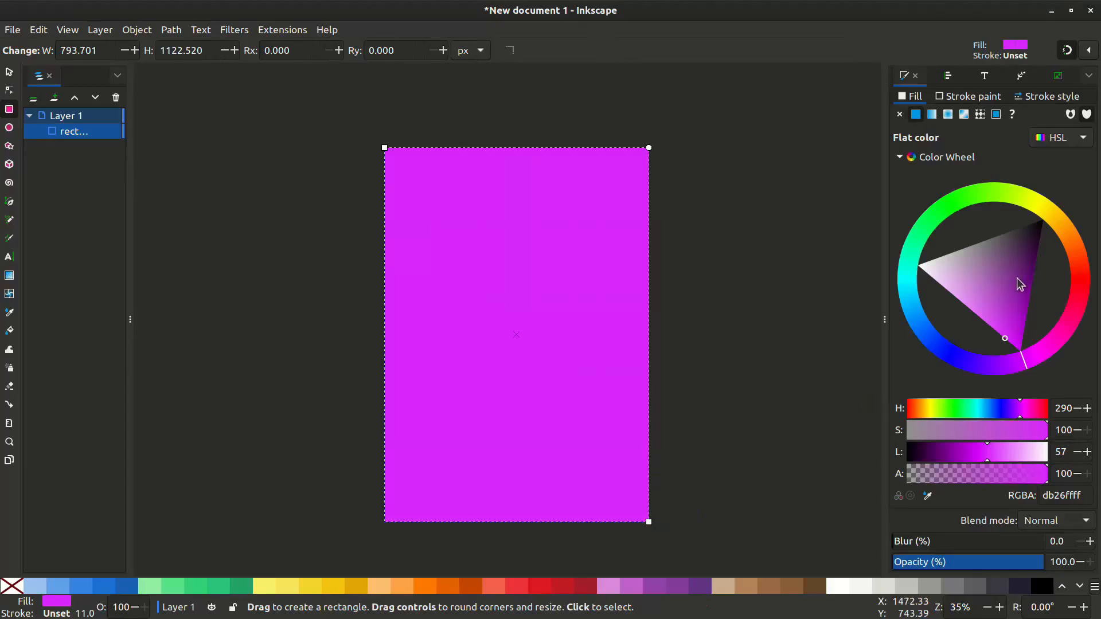
{"action": "left_click", "coordinate": [1028, 268]}
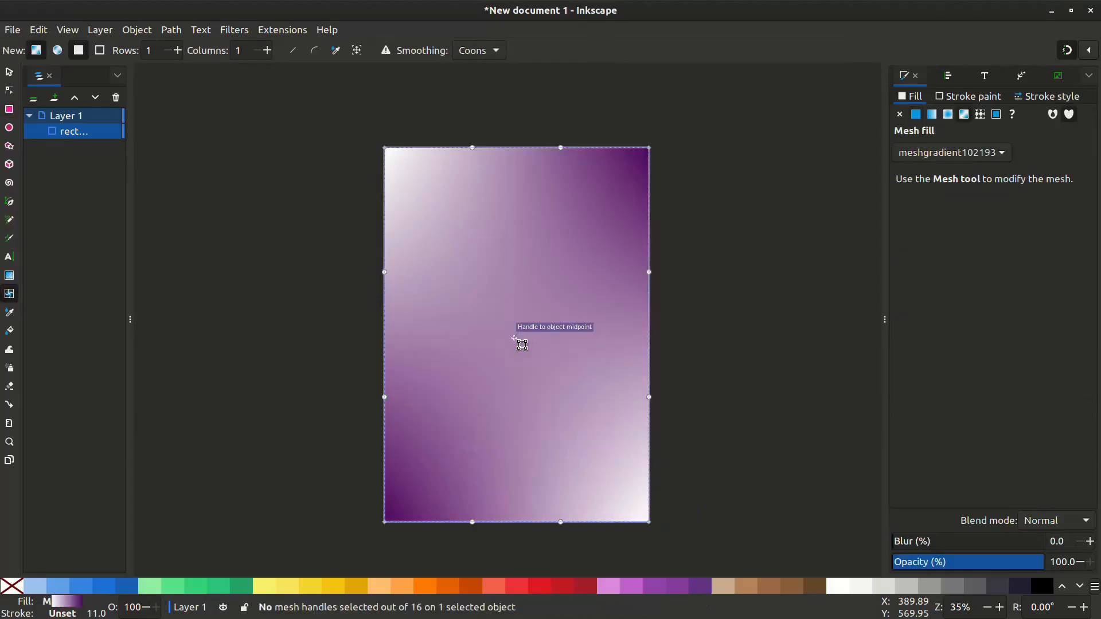
{"action": "mouse_move", "coordinate": [365, 142]}
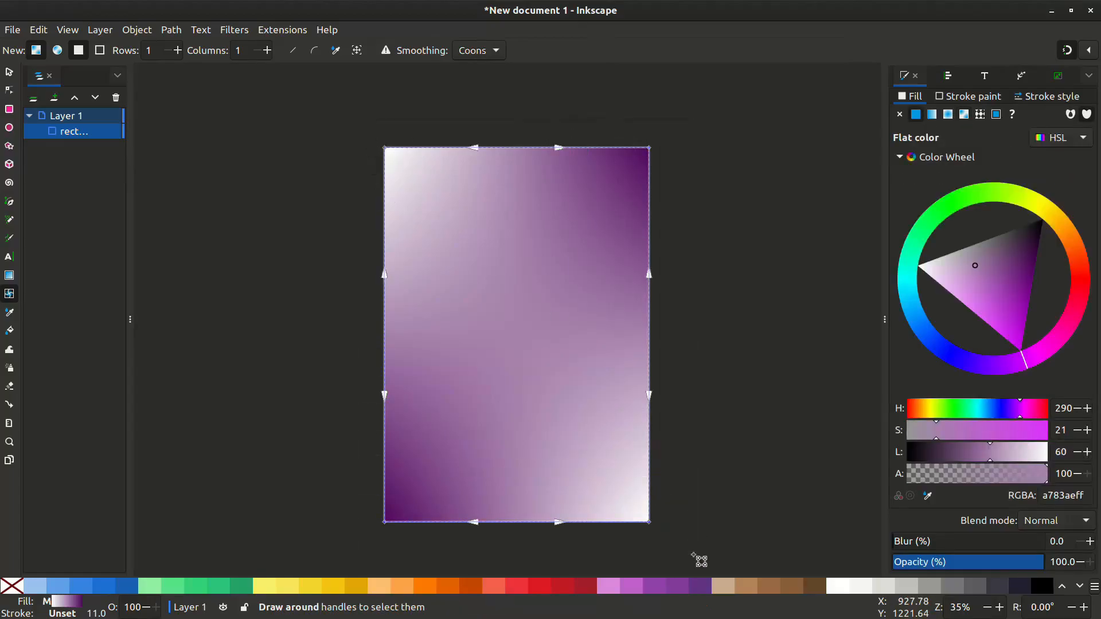
Step: Set all mesh nodes to a fully saturated dark purple
{"action": "left_click", "coordinate": [1034, 264]}
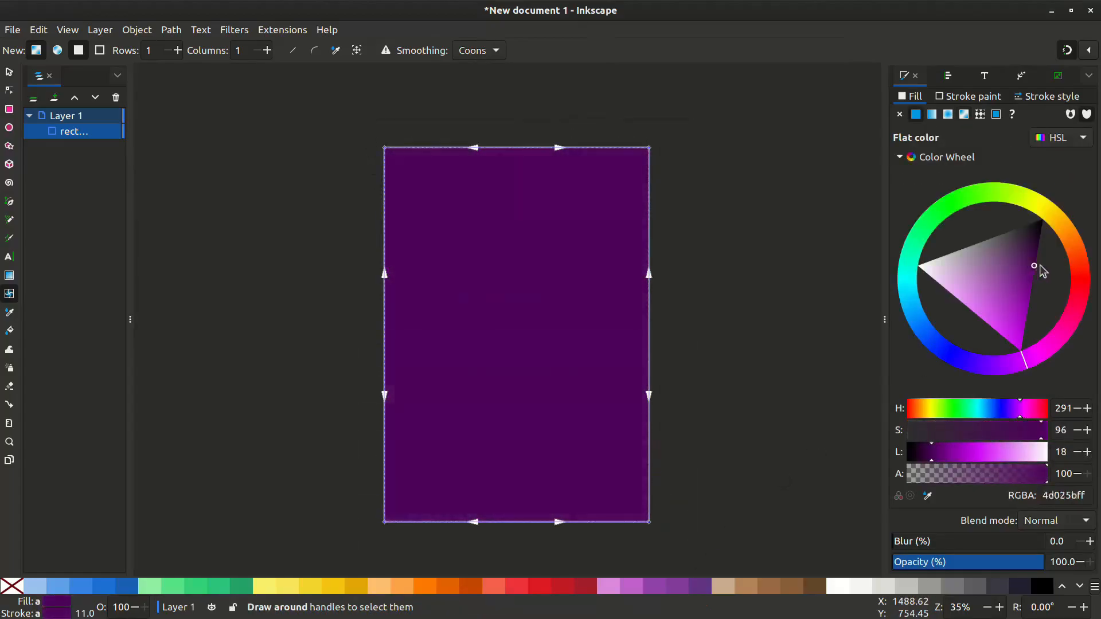
{"action": "left_click_drag", "start_coordinate": [1033, 268], "coordinate": [1033, 267]}
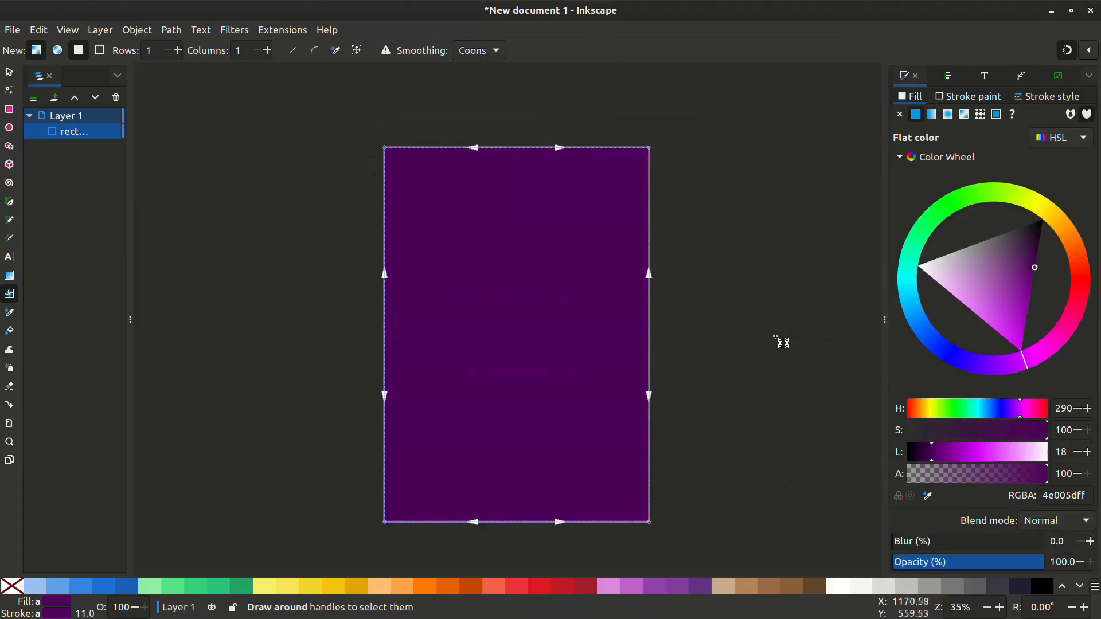
{"action": "mouse_move", "coordinate": [442, 157]}
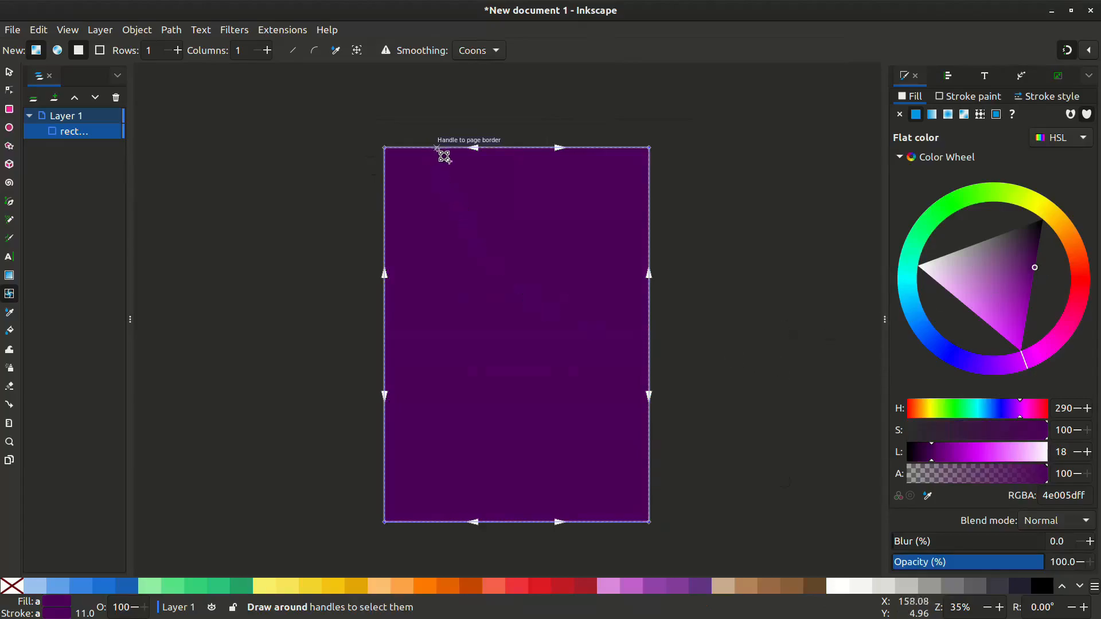
{"action": "mouse_move", "coordinate": [517, 149]}
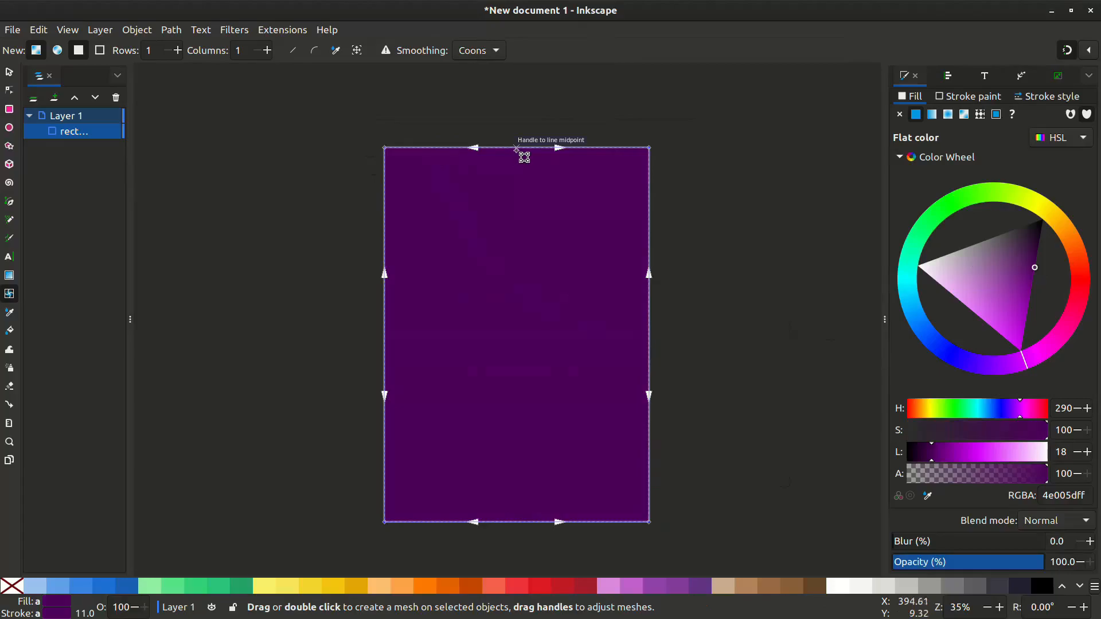
Step: Subdivide the mesh into a grid of many small patches
{"action": "double_click", "coordinate": [515, 156]}
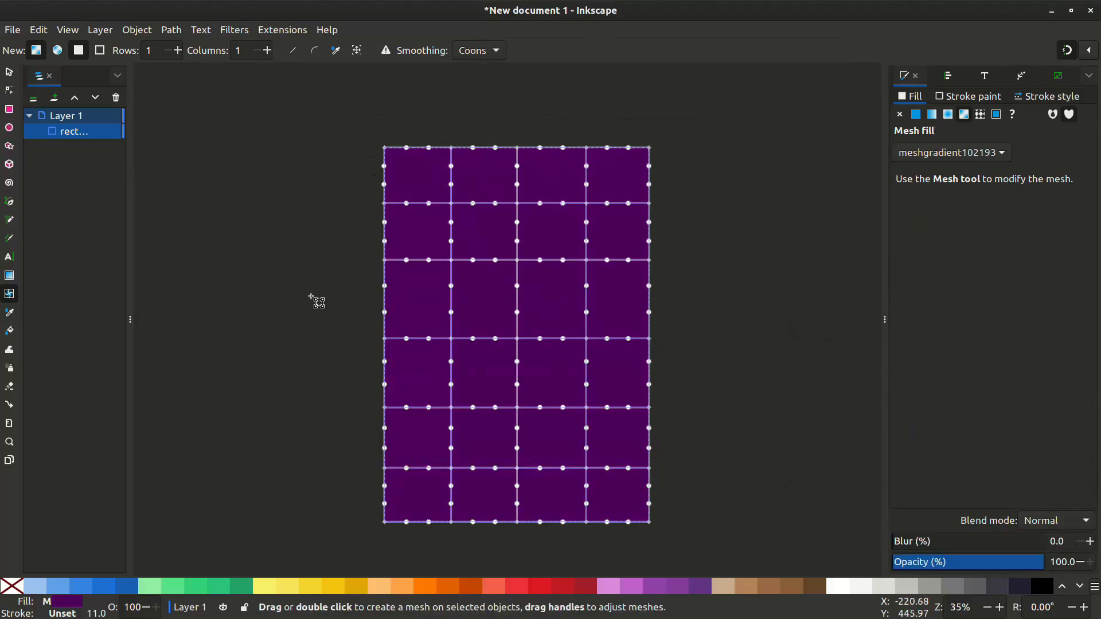
{"action": "mouse_move", "coordinate": [428, 182]}
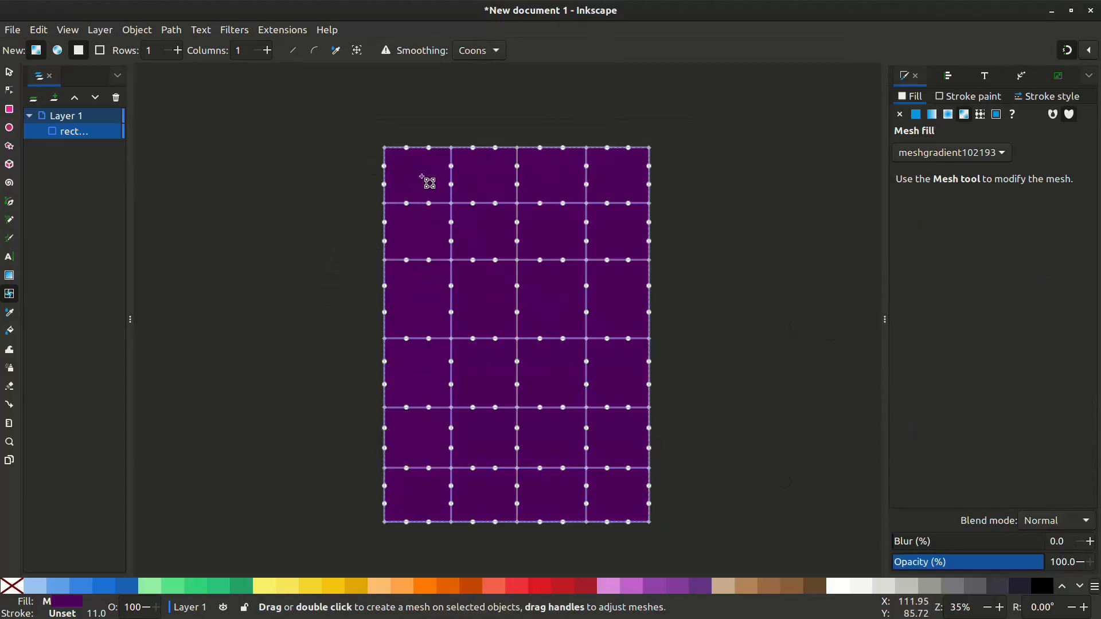
Step: Colour interior node columns magenta and the bottom row red, then finish mesh editing
{"action": "left_click_drag", "start_coordinate": [423, 174], "coordinate": [476, 499]}
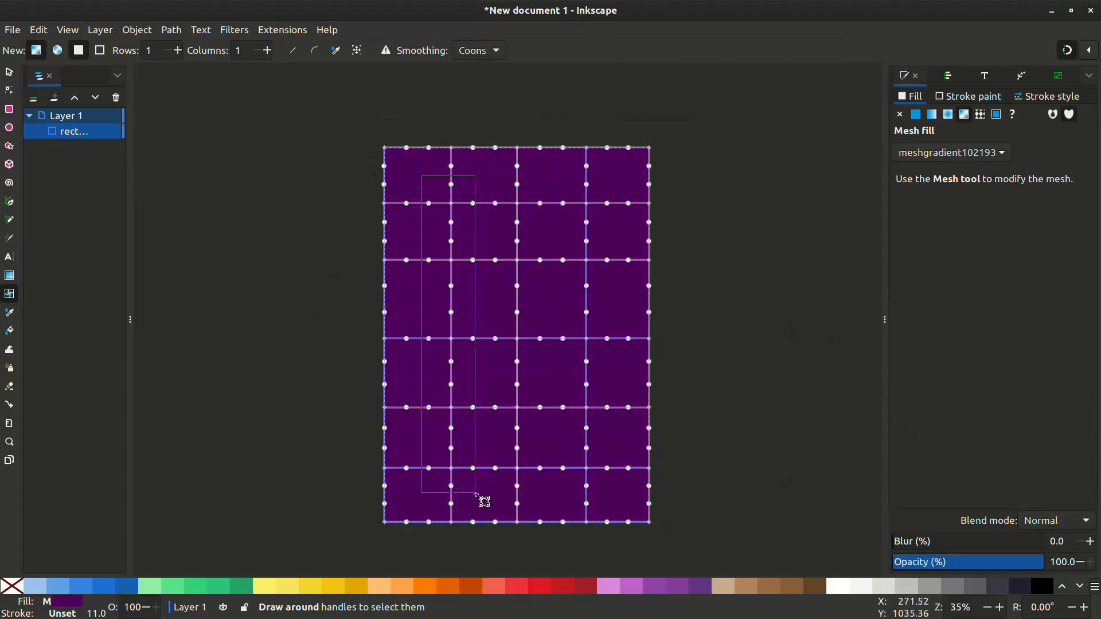
{"action": "left_click", "coordinate": [424, 203]}
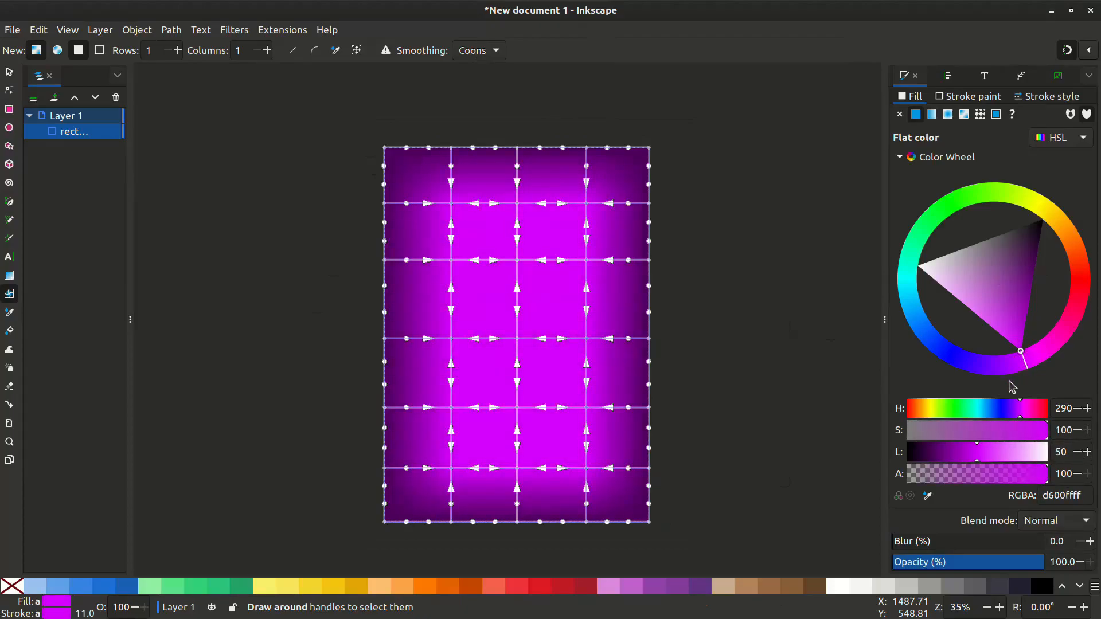
{"action": "mouse_move", "coordinate": [722, 265]}
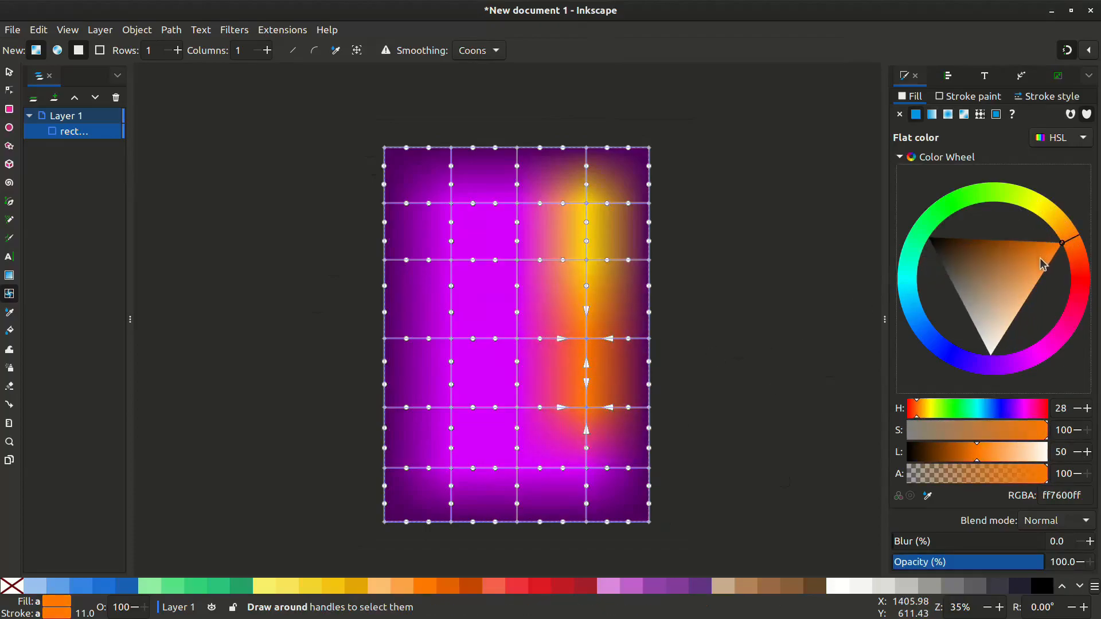
{"action": "left_click_drag", "start_coordinate": [416, 441], "coordinate": [609, 491]}
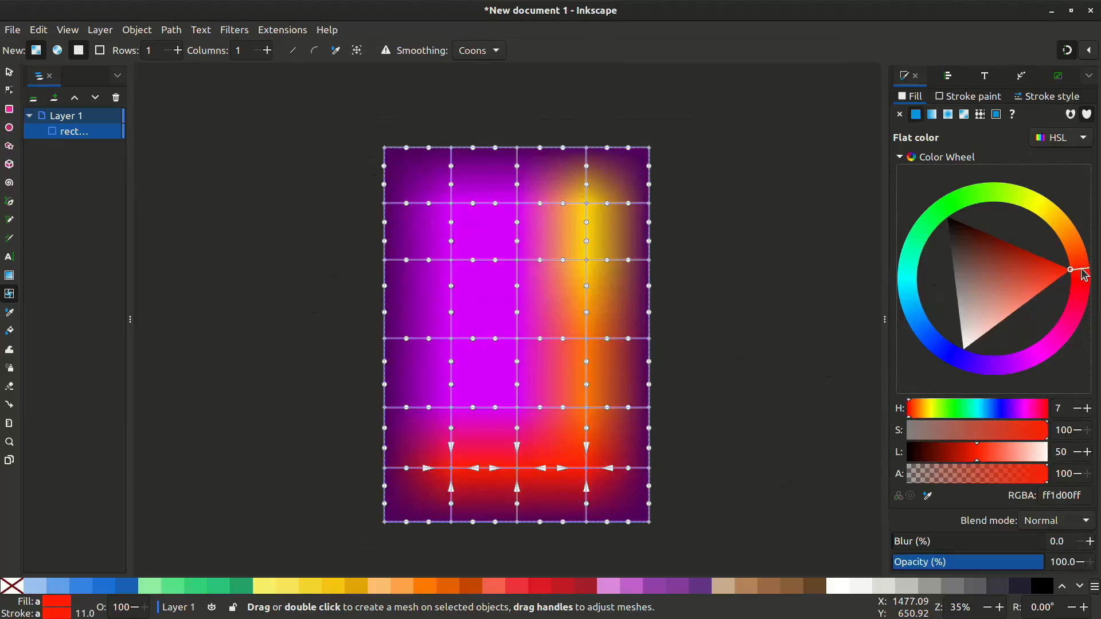
{"action": "mouse_move", "coordinate": [734, 361]}
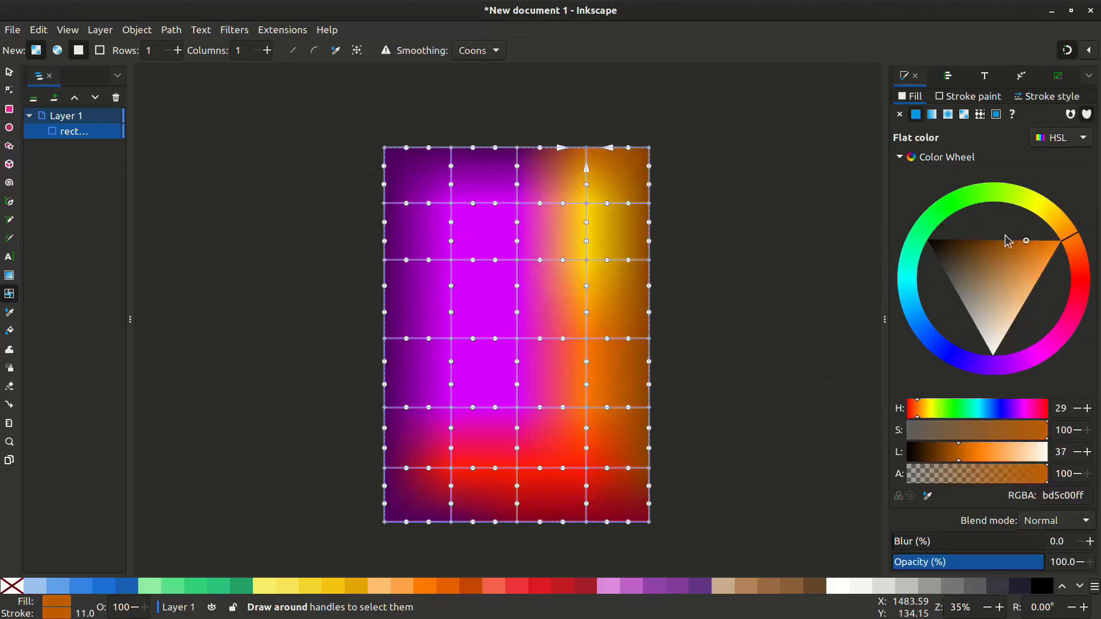
{"action": "left_click", "coordinate": [9, 71]}
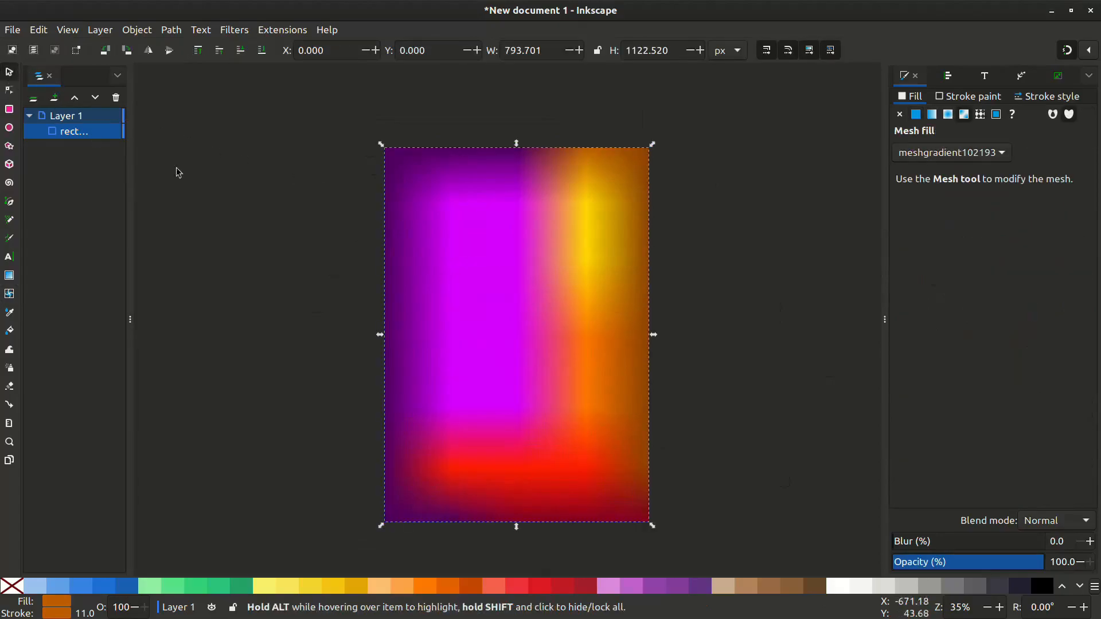
Step: Blur the gradient rectangle and stack a duplicated, further-blurred copy on top
{"action": "left_click", "coordinate": [468, 337]}
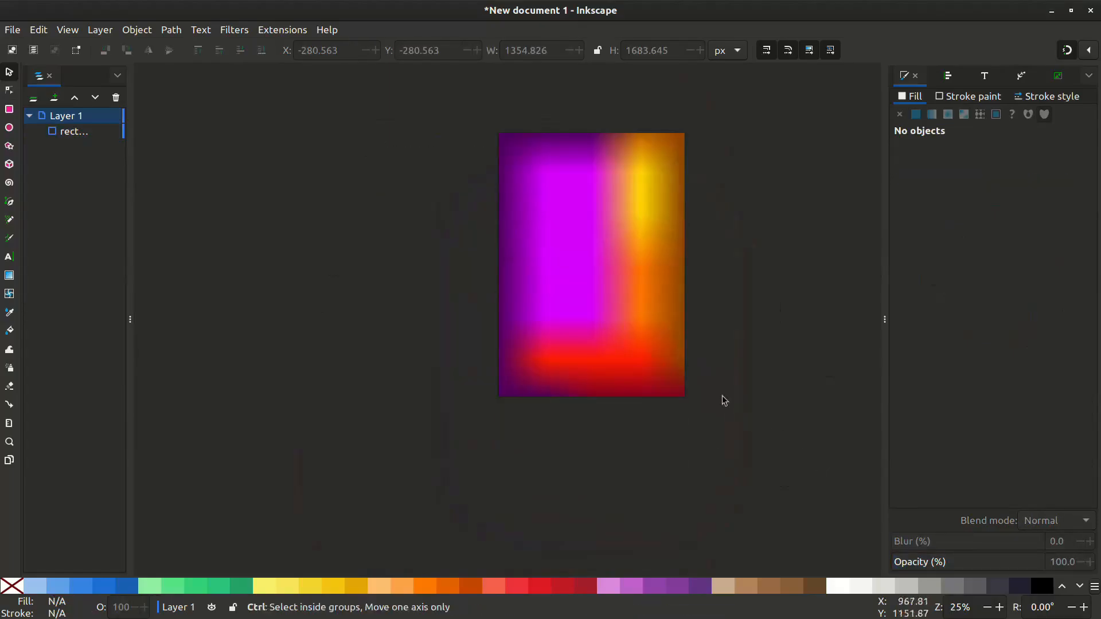
{"action": "scroll", "scroll_direction": "down", "scroll_amount": 3}
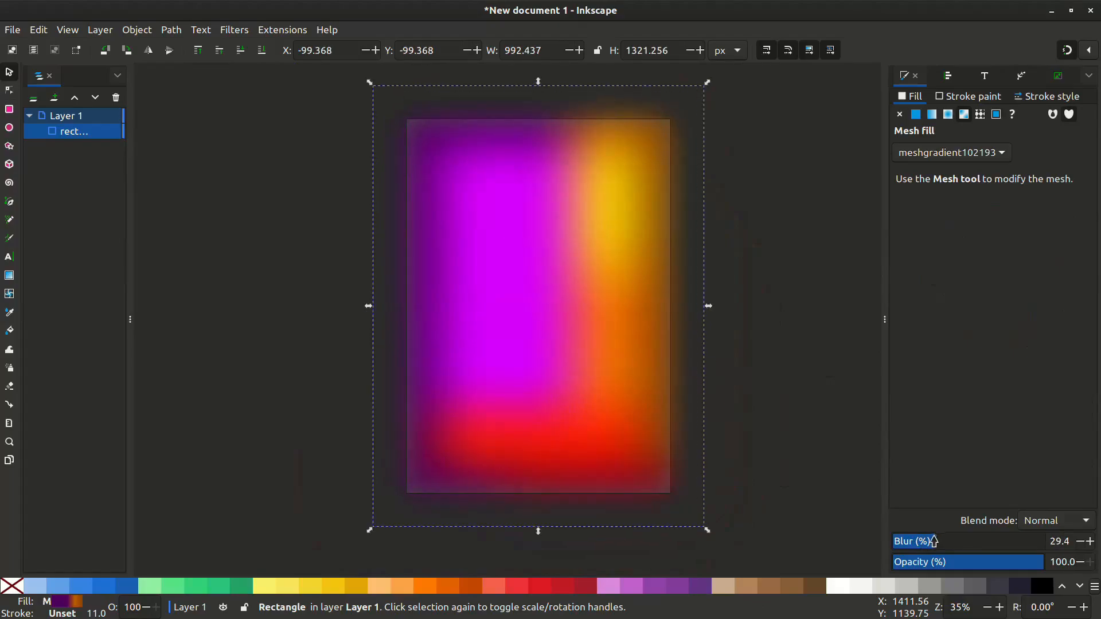
{"action": "key", "text": "ctrl+d"}
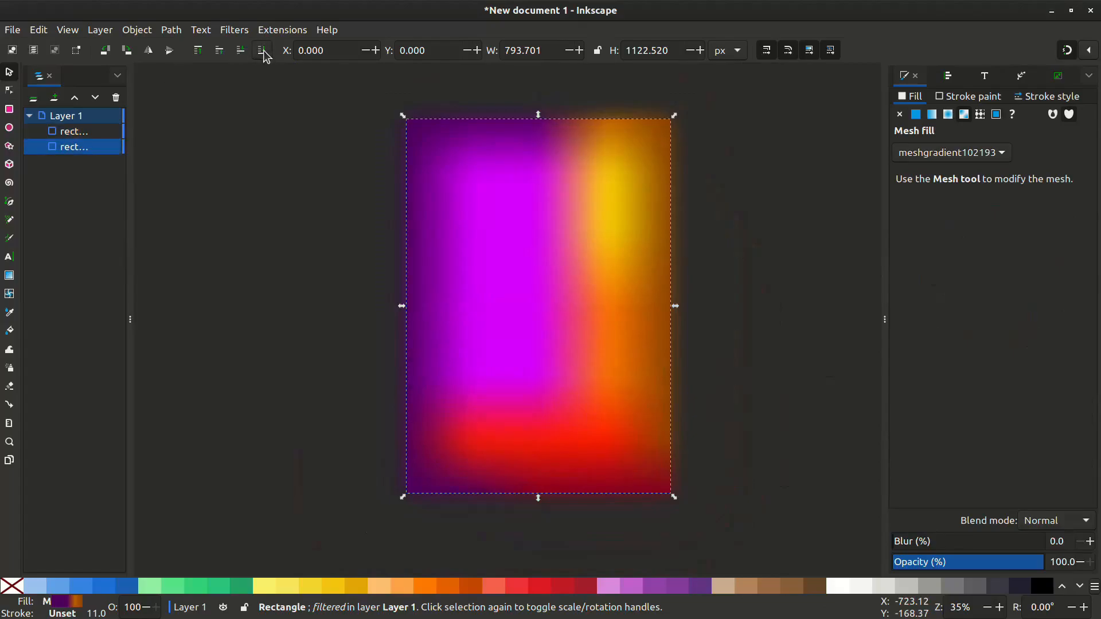
{"action": "left_click", "coordinate": [631, 305]}
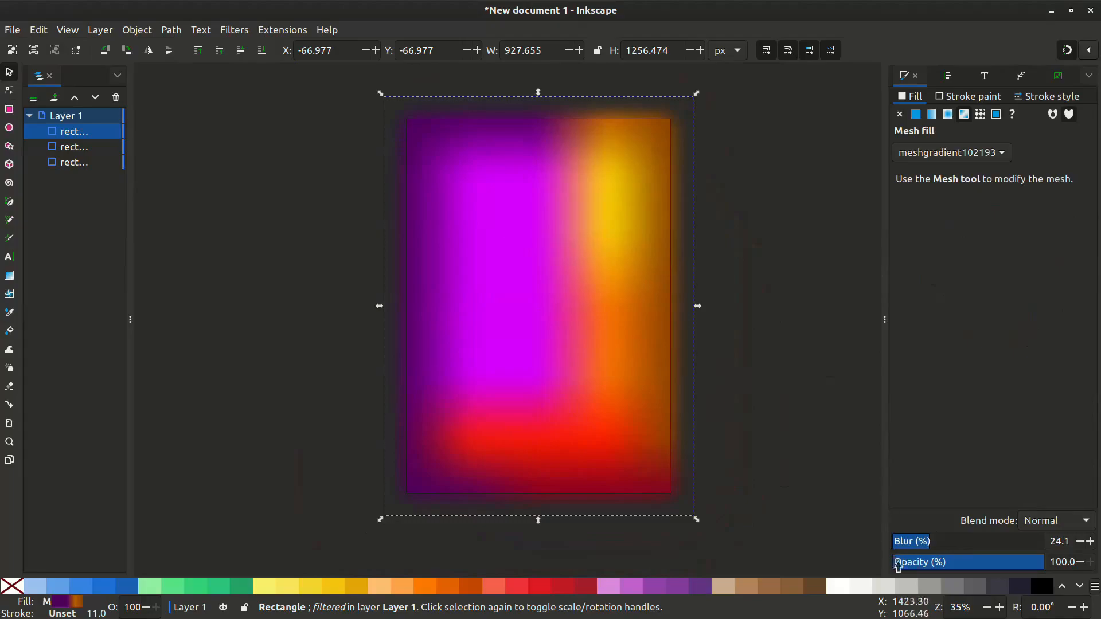
{"action": "left_click", "coordinate": [755, 351]}
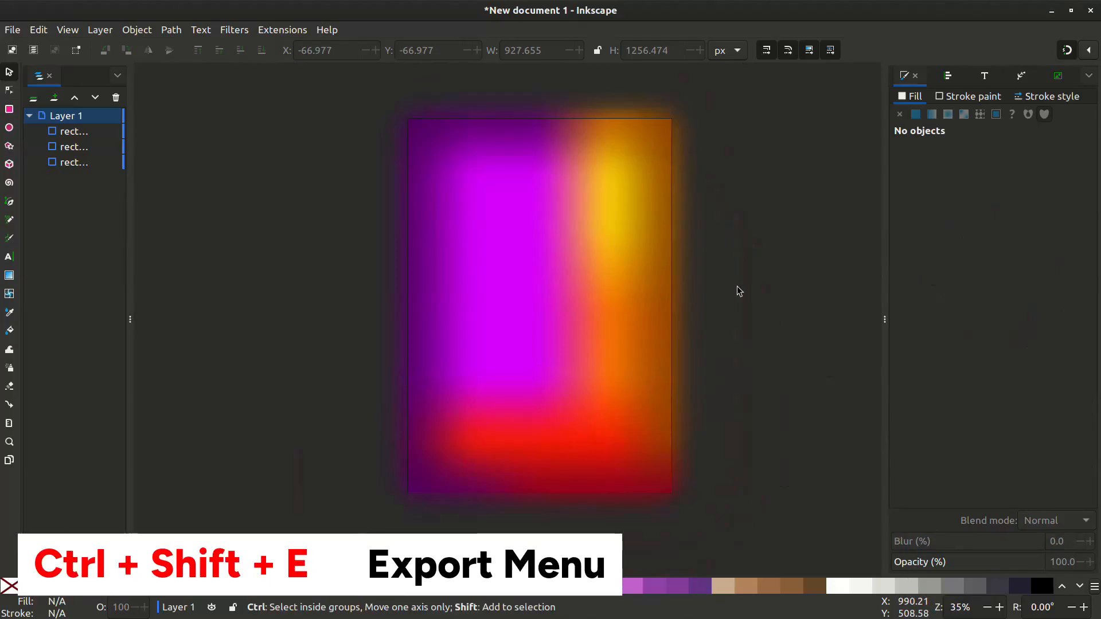
Step: Export the page as bitmap.png
{"action": "key", "text": "ctrl+shift+e"}
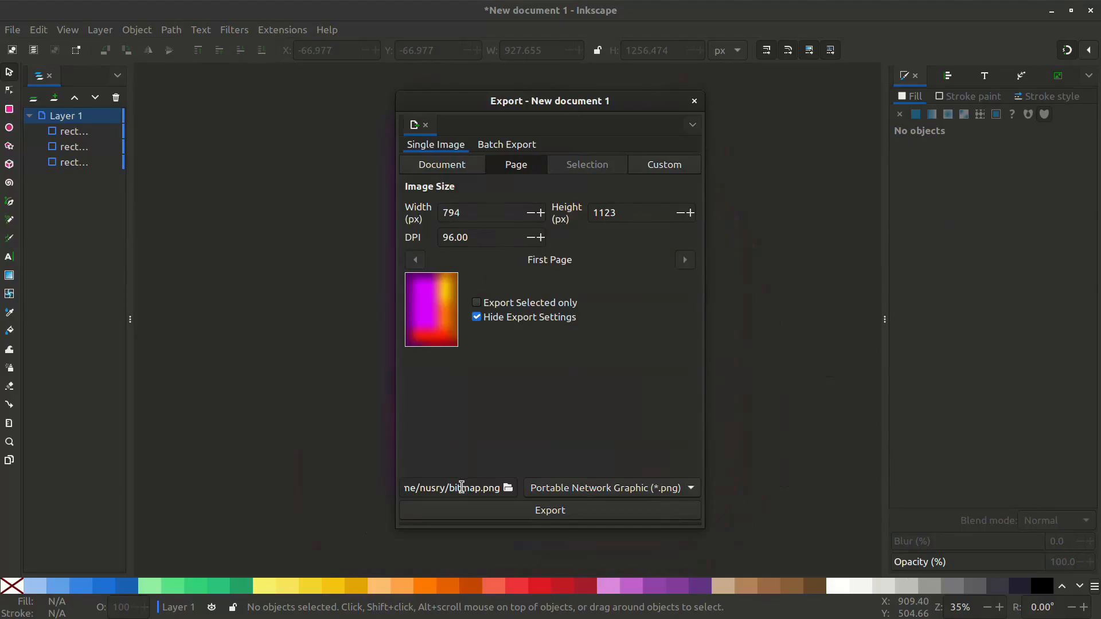
{"action": "left_click", "coordinate": [550, 510]}
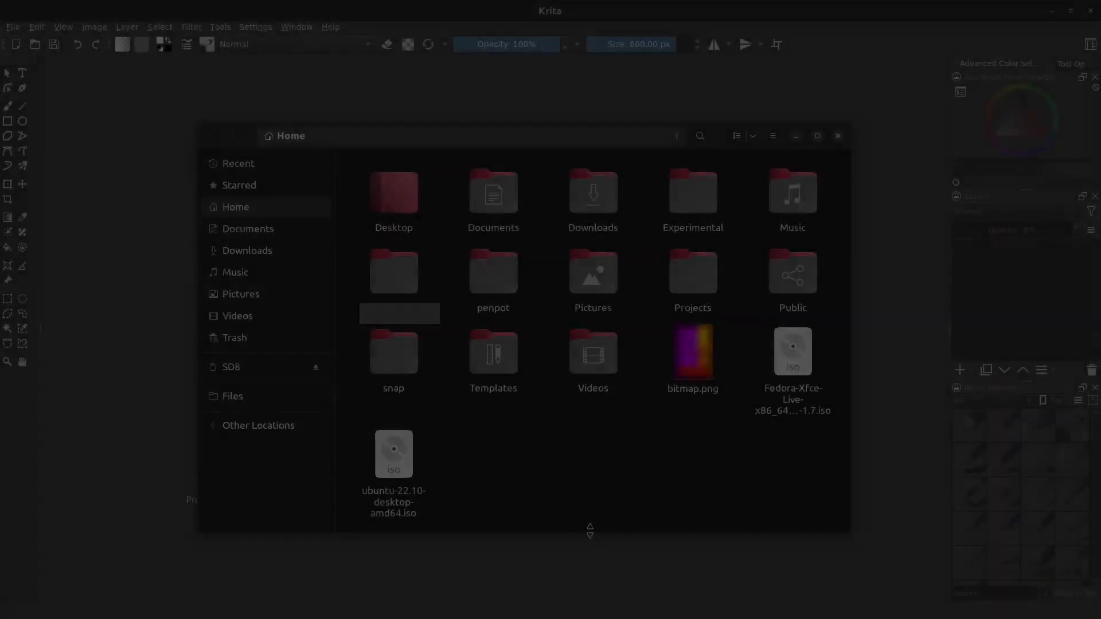
Step: Open the exported bitmap.png gradient image in Krita
{"action": "left_click", "coordinate": [692, 352]}
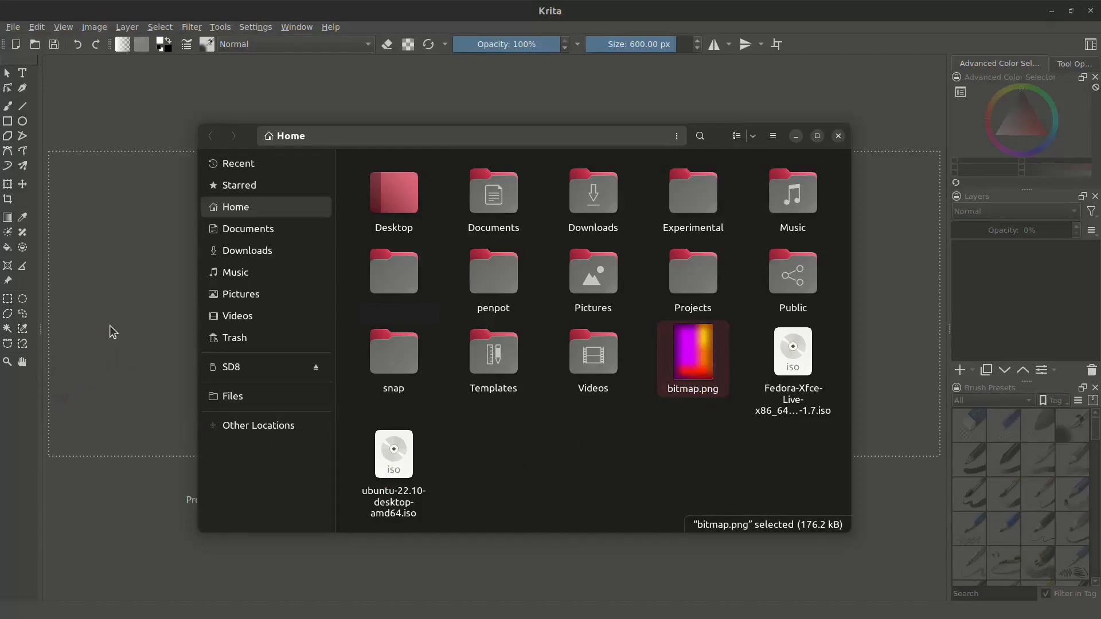
{"action": "double_click", "coordinate": [692, 351]}
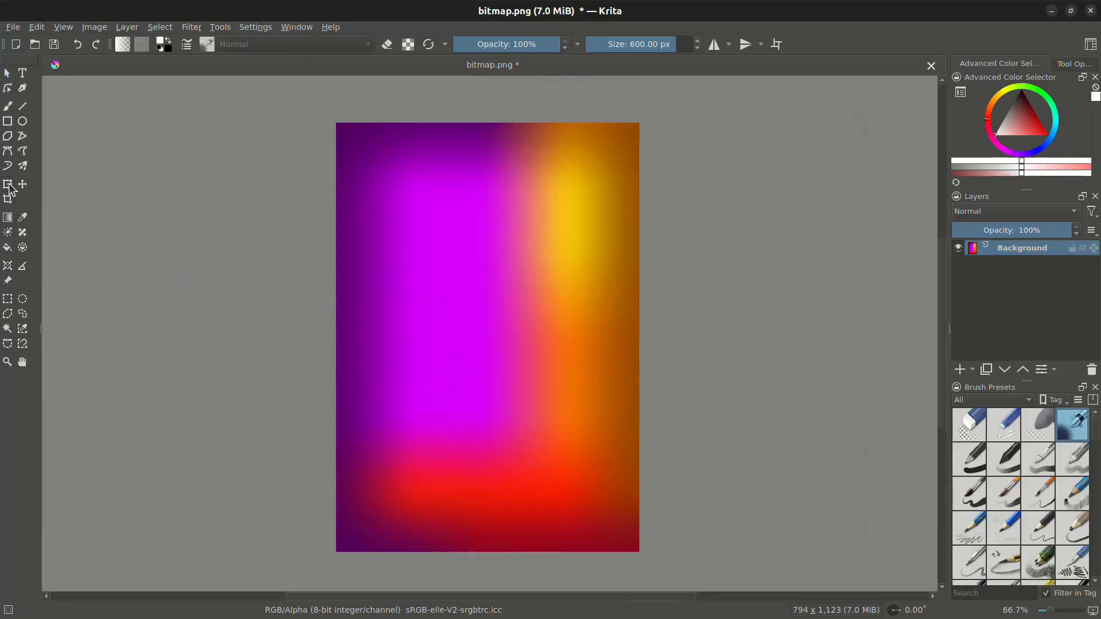
Step: Trim the Background layer's oversized extent to the 794×1123 canvas
{"action": "left_click", "coordinate": [7, 183]}
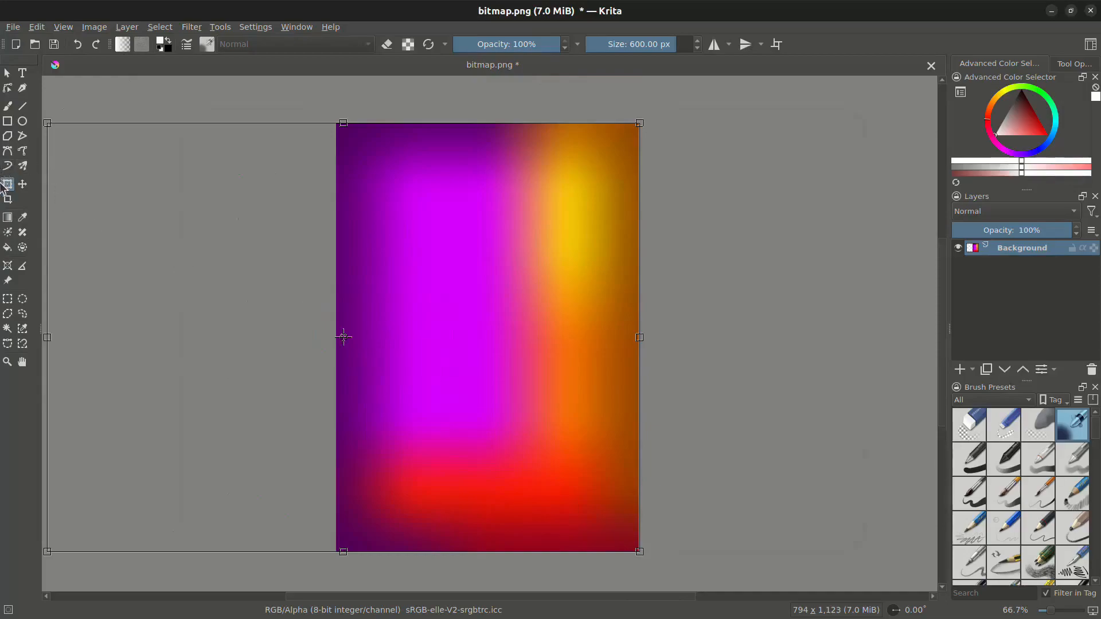
{"action": "left_click", "coordinate": [7, 200]}
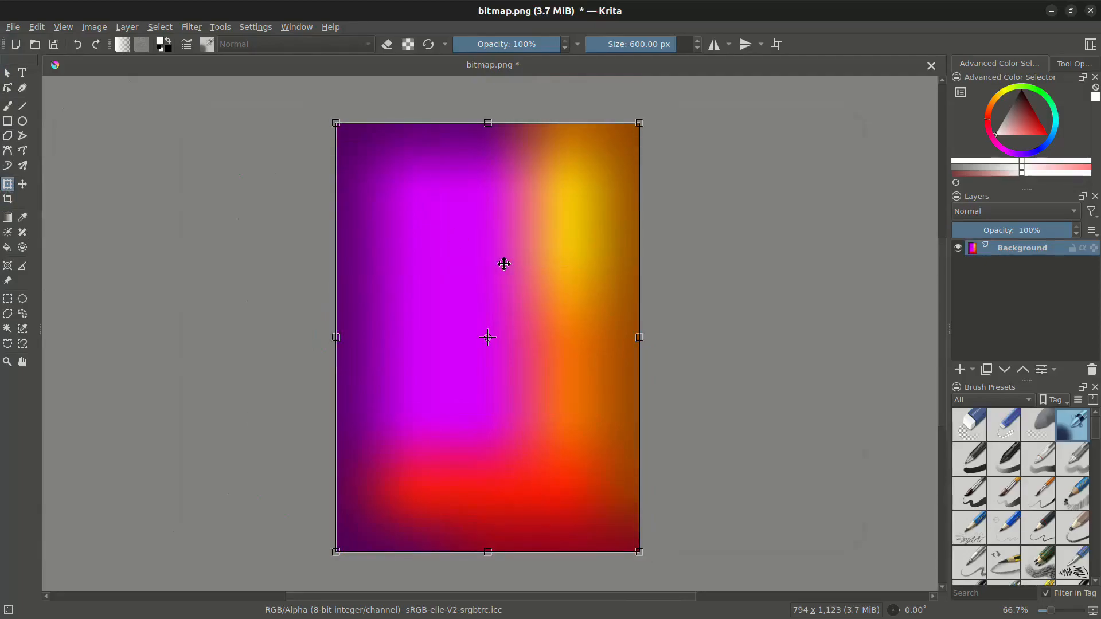
Step: Add a transform mask to the Background gradient layer
{"action": "right_click", "coordinate": [1022, 247]}
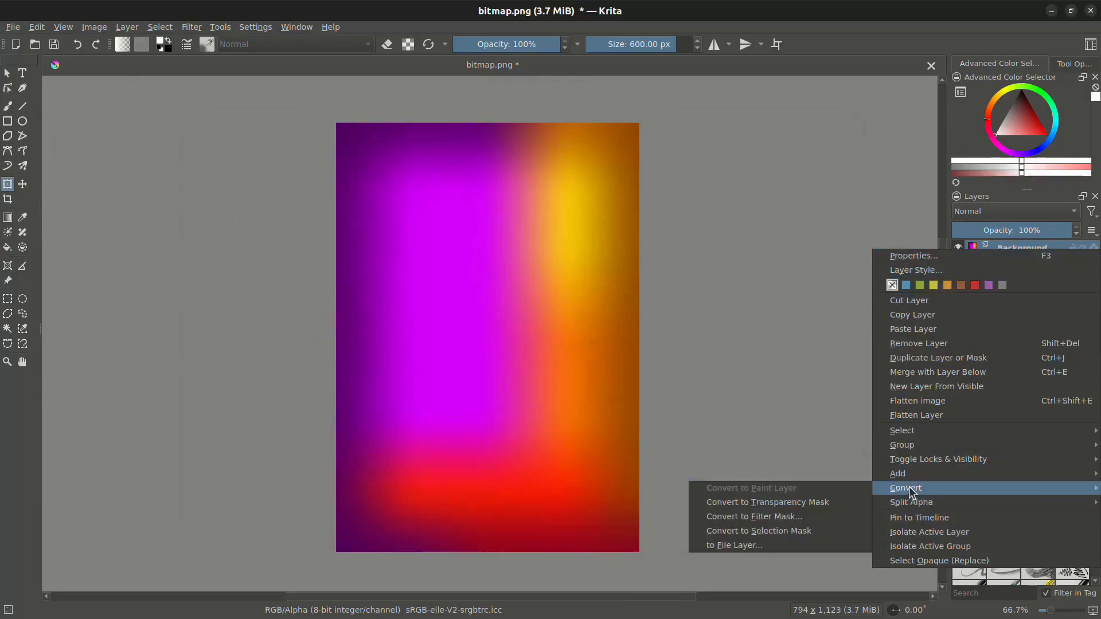
{"action": "mouse_move", "coordinate": [897, 473]}
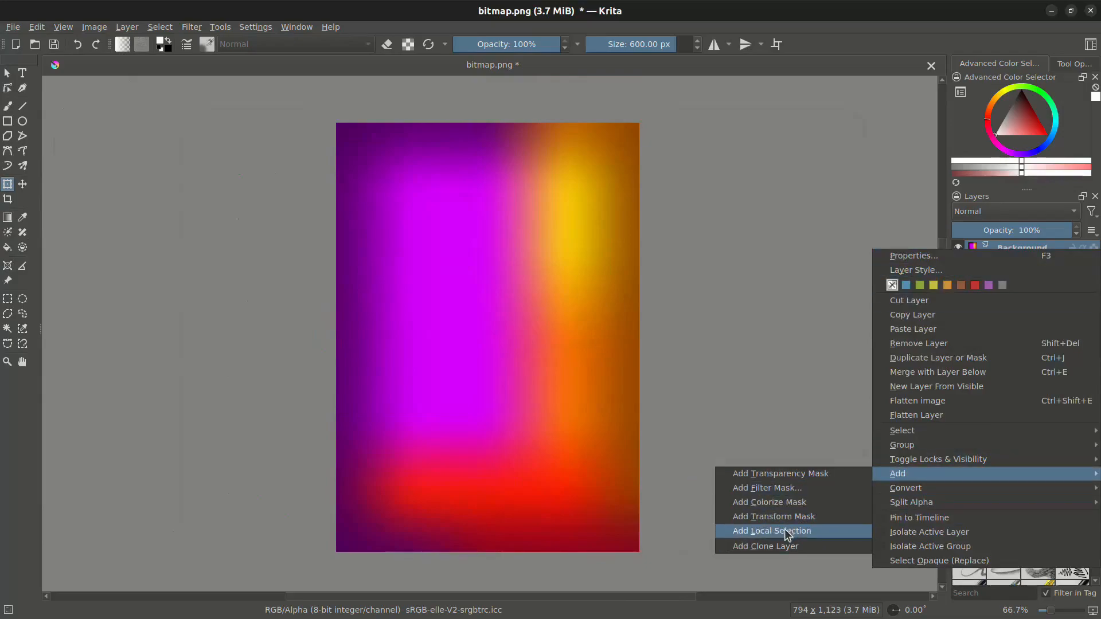
{"action": "mouse_move", "coordinate": [780, 515]}
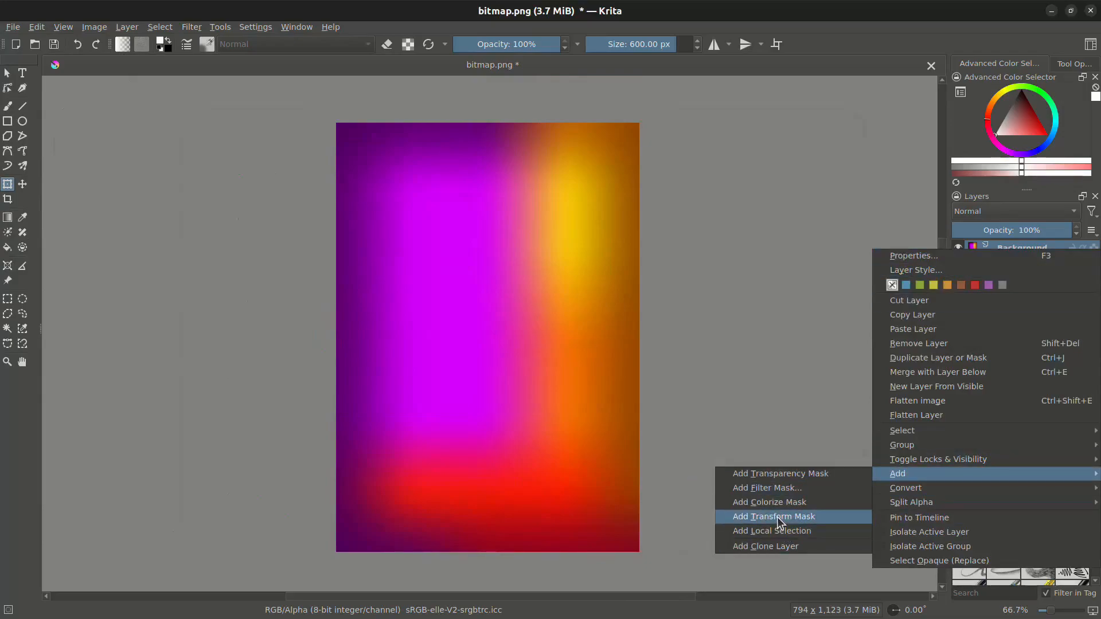
{"action": "left_click", "coordinate": [772, 516]}
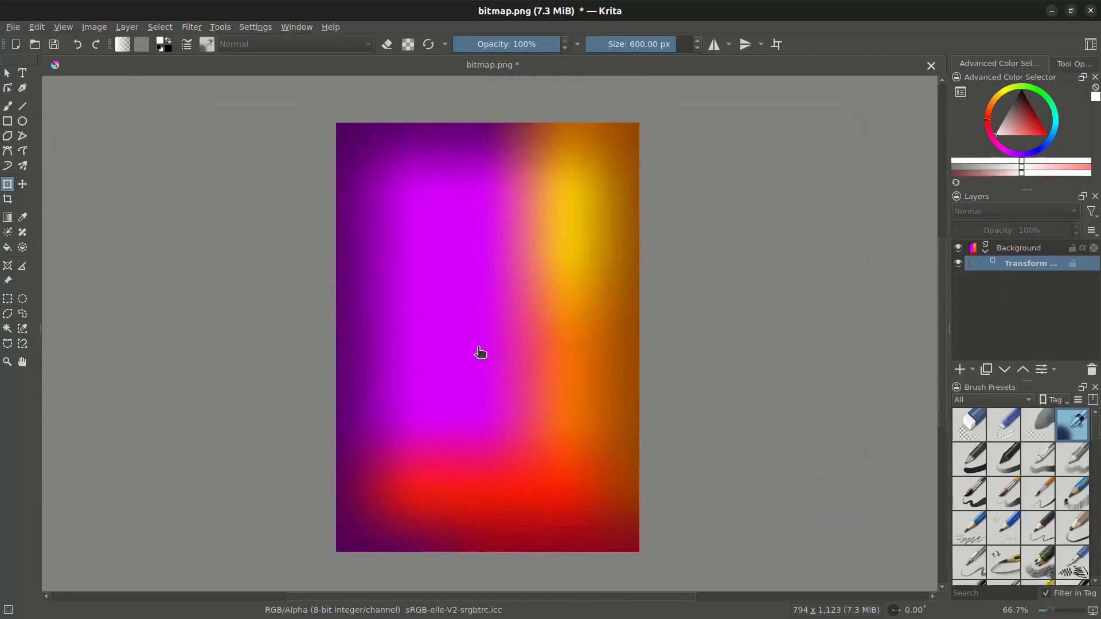
{"action": "mouse_move", "coordinate": [603, 102]}
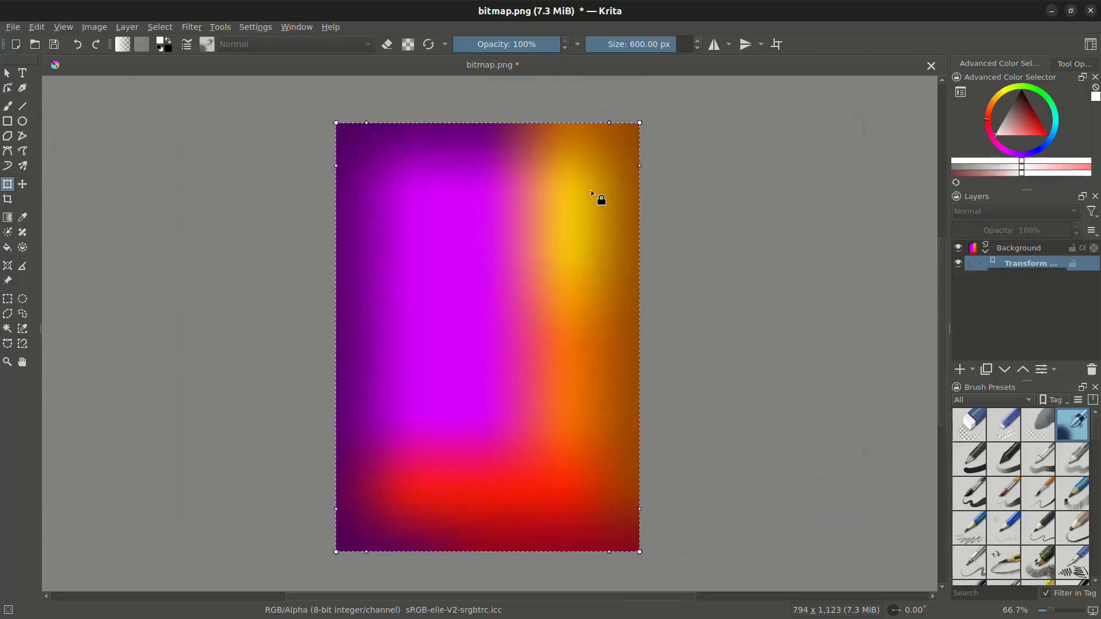
Step: Pull the top corners and edge inward to start a rounded blob outline
{"action": "left_click_drag", "start_coordinate": [637, 123], "coordinate": [591, 174]}
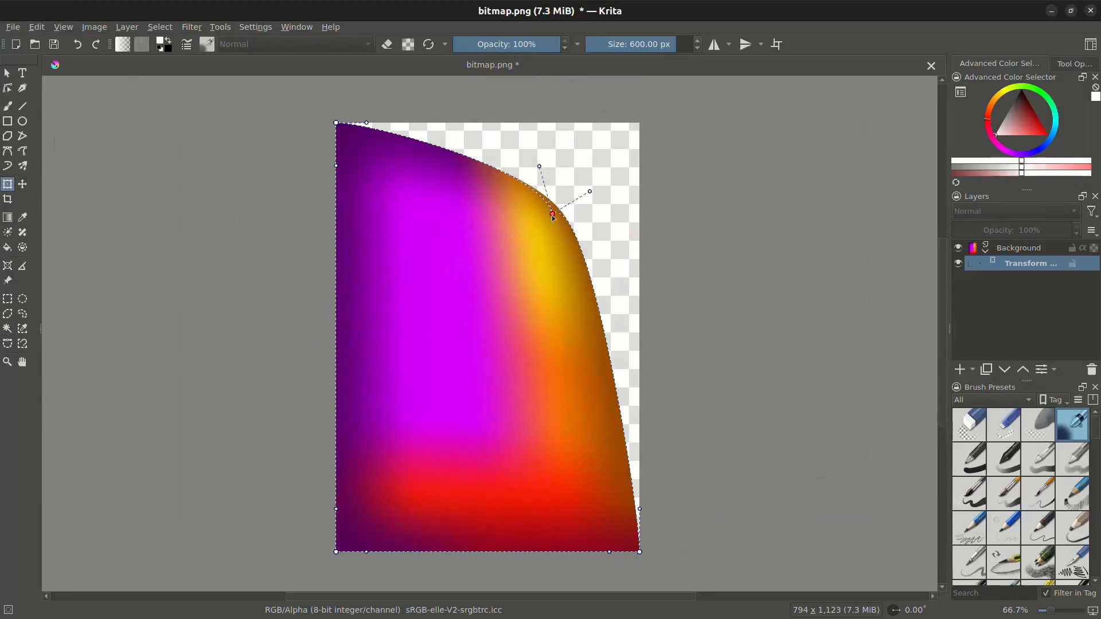
{"action": "left_click_drag", "start_coordinate": [551, 214], "coordinate": [581, 183]}
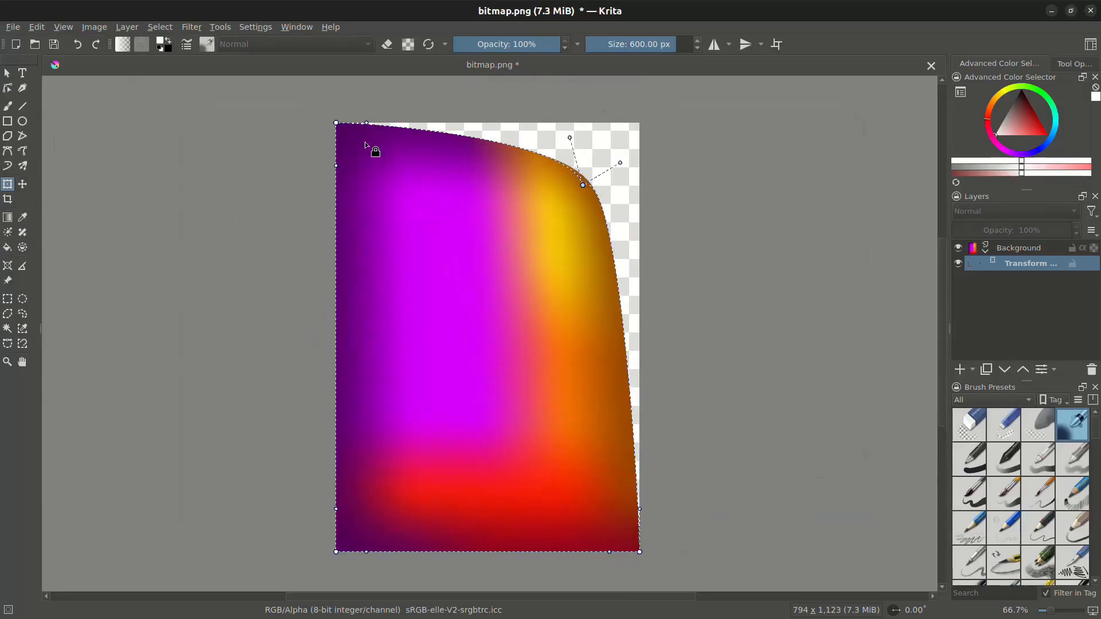
{"action": "left_click_drag", "start_coordinate": [367, 124], "coordinate": [420, 217]}
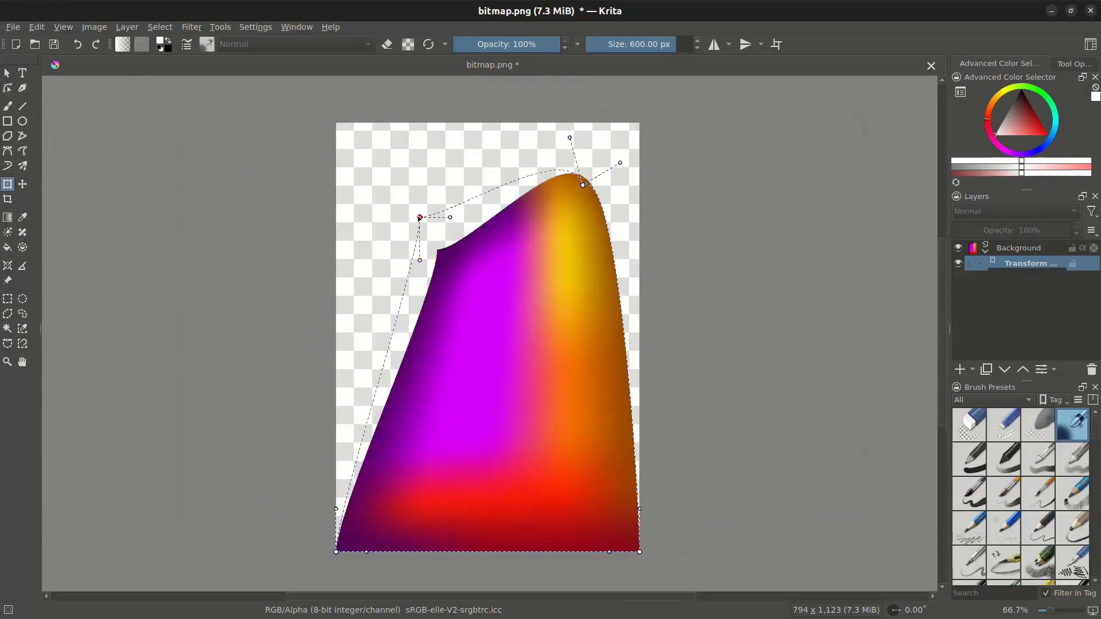
{"action": "left_click_drag", "start_coordinate": [419, 217], "coordinate": [387, 188]}
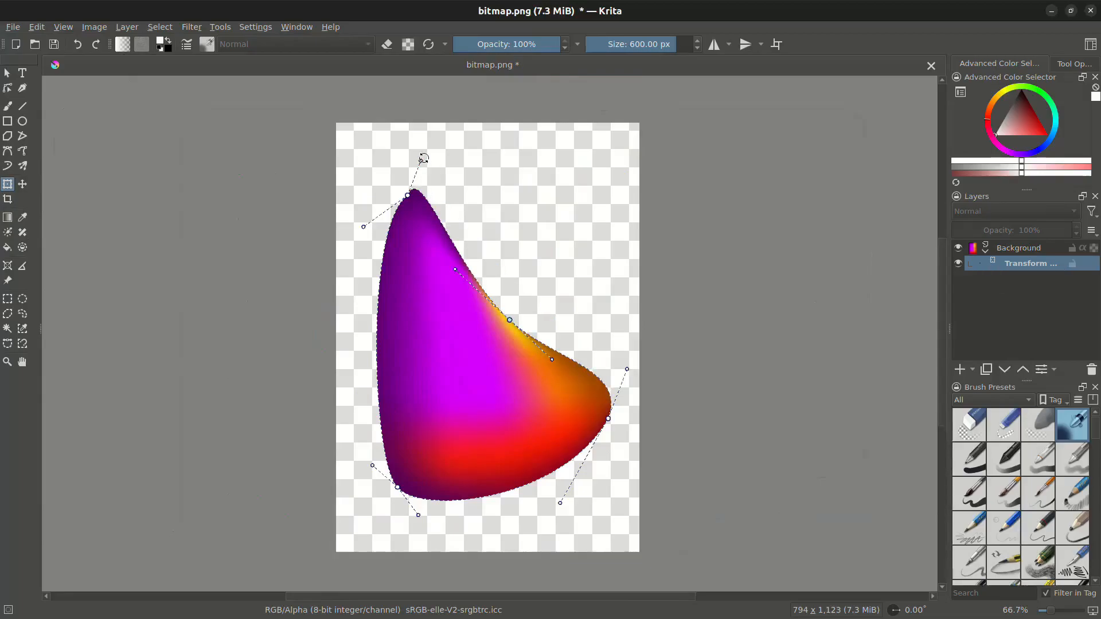
Step: Round off the blob's top tip and smooth its right-side curves
{"action": "left_click_drag", "start_coordinate": [423, 157], "coordinate": [486, 177]}
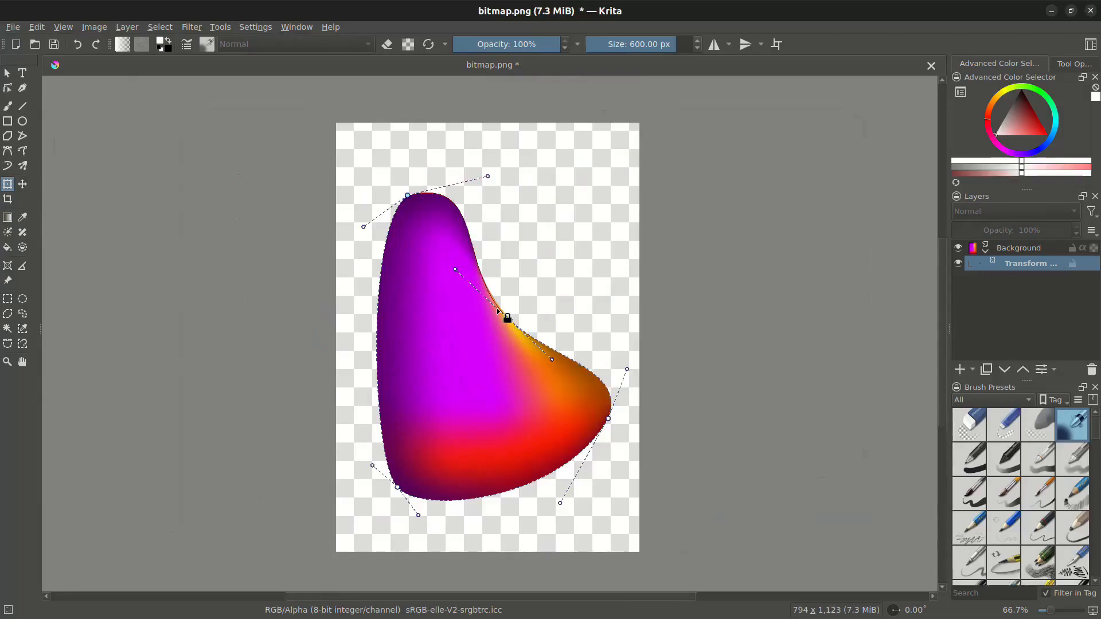
{"action": "left_click_drag", "start_coordinate": [506, 317], "coordinate": [577, 395]}
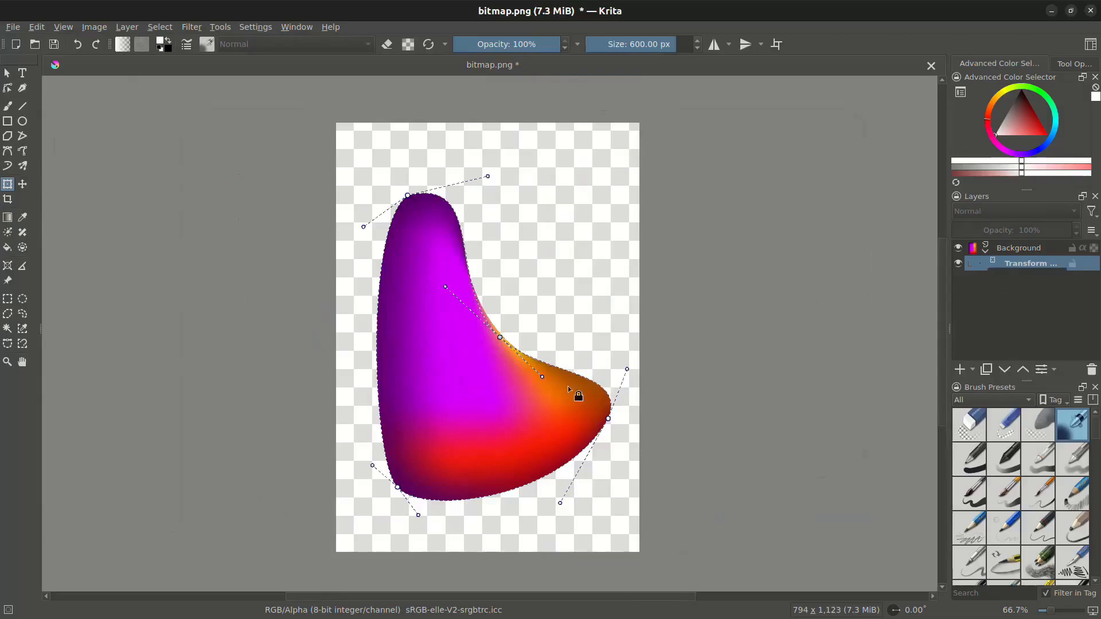
{"action": "left_click_drag", "start_coordinate": [606, 419], "coordinate": [608, 407]}
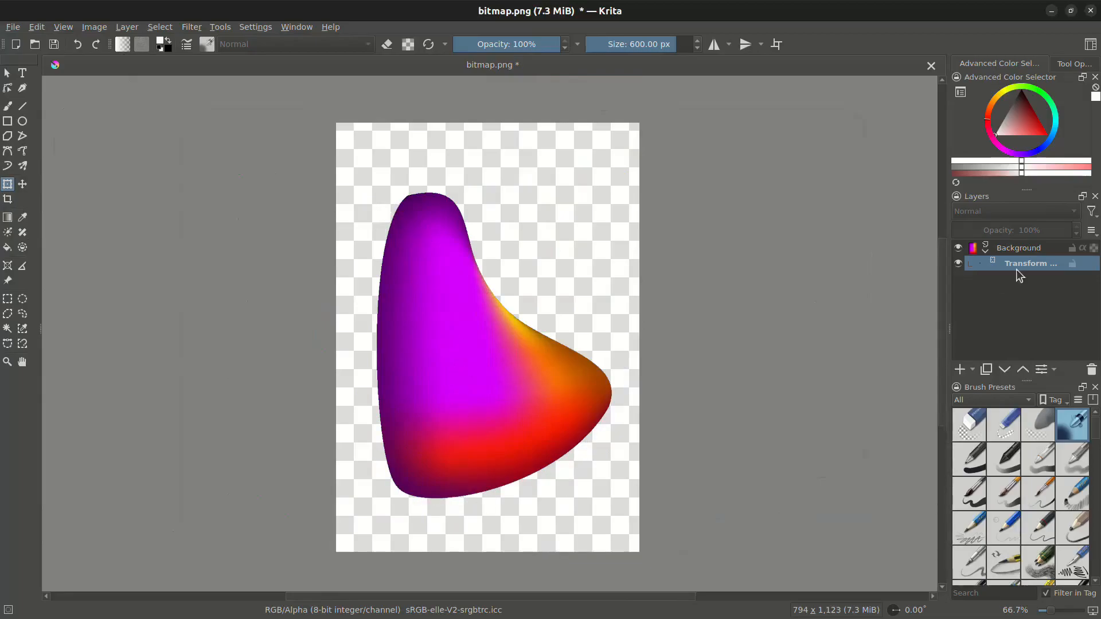
Step: Duplicate the warped gradient layer and remove the copy's transform mask
{"action": "right_click", "coordinate": [1029, 264]}
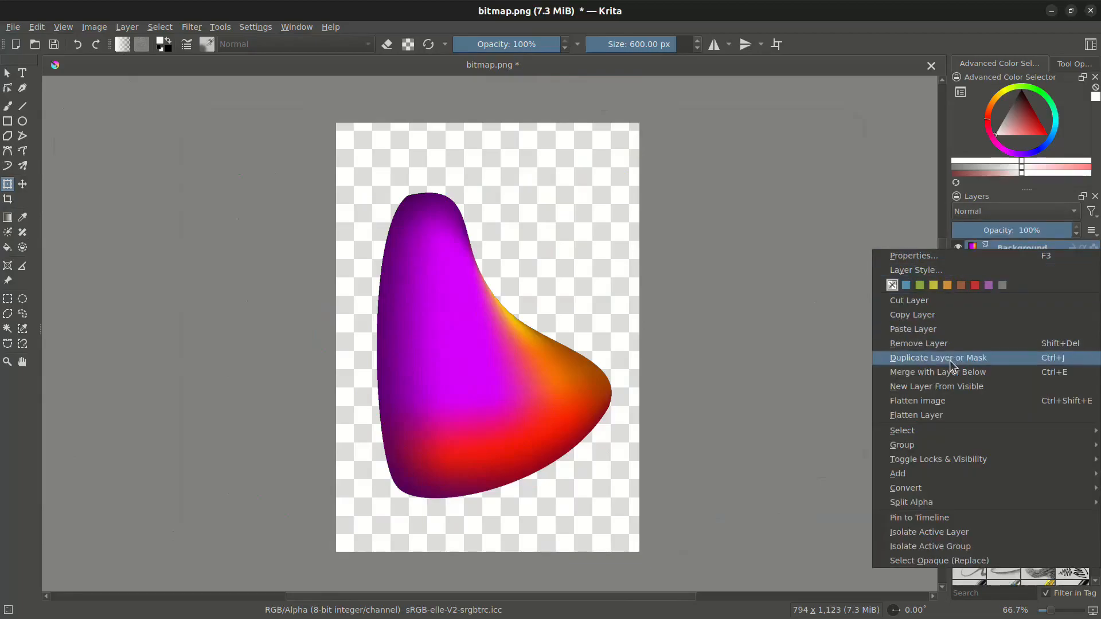
{"action": "left_click", "coordinate": [938, 357]}
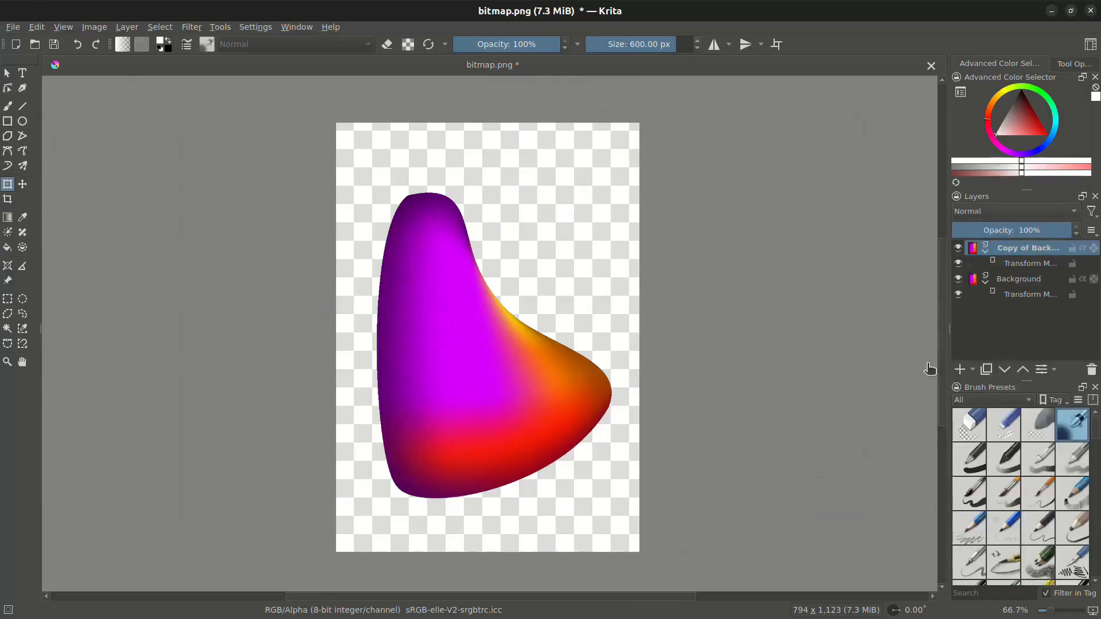
{"action": "left_click", "coordinate": [1030, 264]}
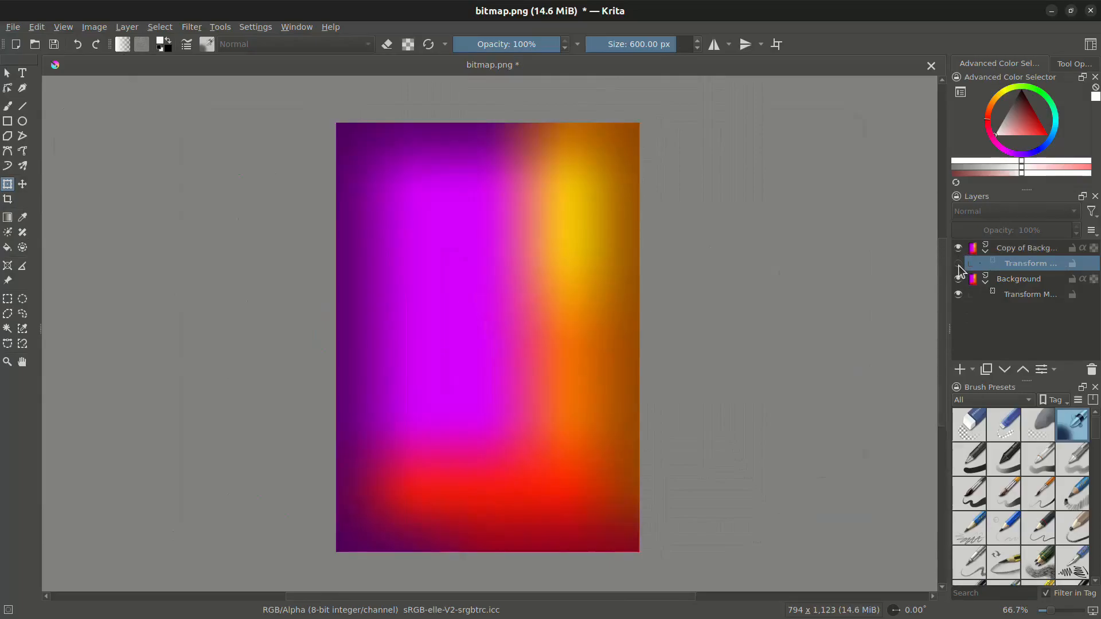
{"action": "right_click", "coordinate": [1029, 264]}
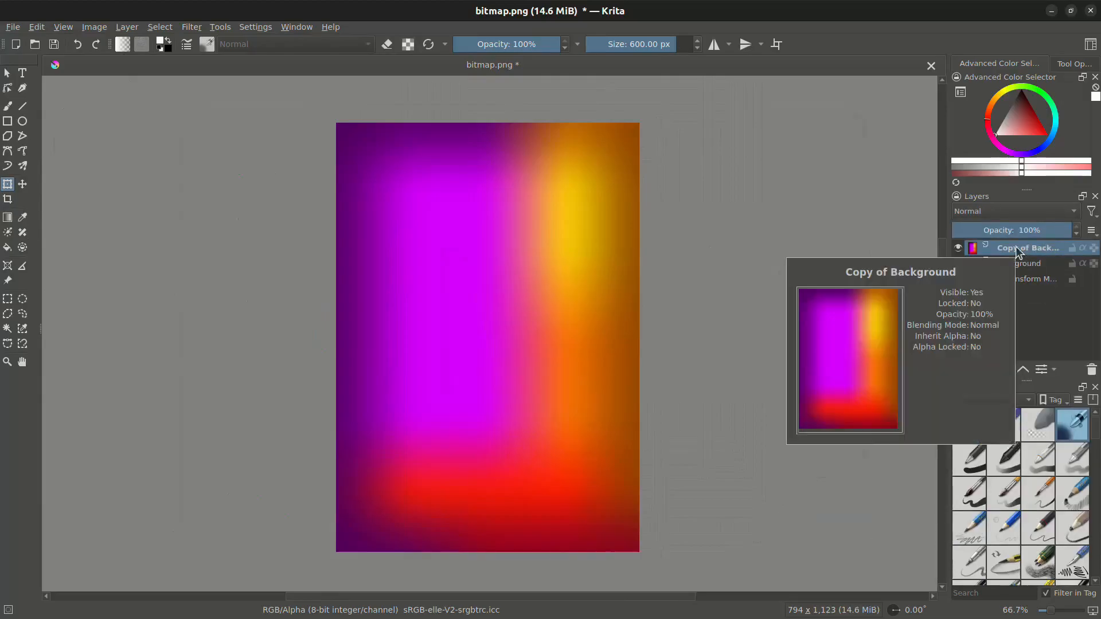
{"action": "mouse_move", "coordinate": [747, 299]}
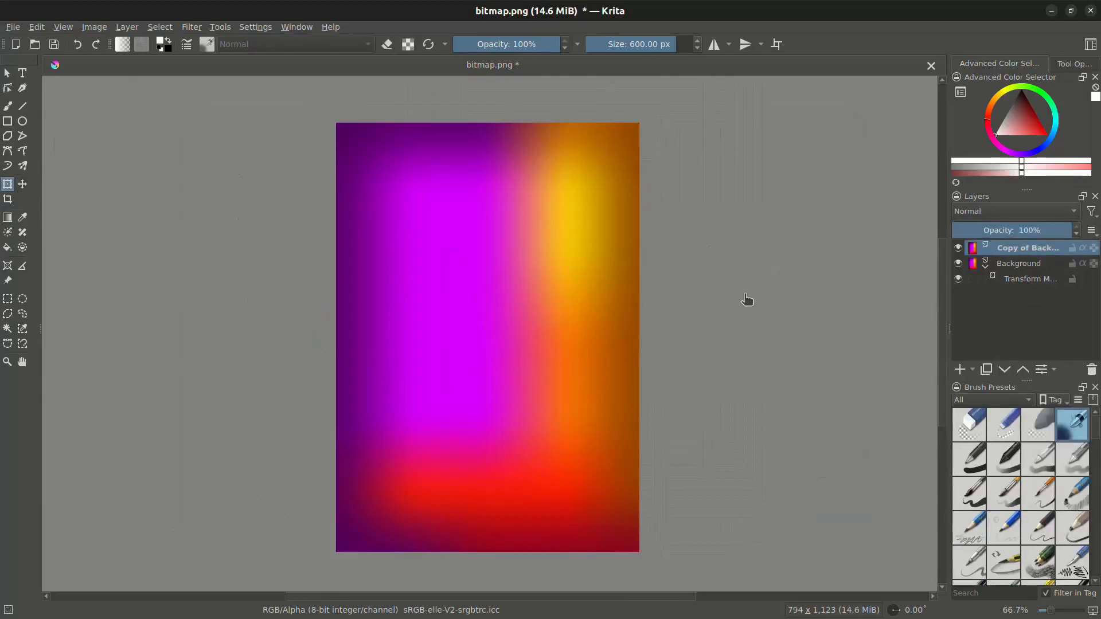
Step: Add a fresh transform mask to the copied layer
{"action": "right_click", "coordinate": [1027, 247]}
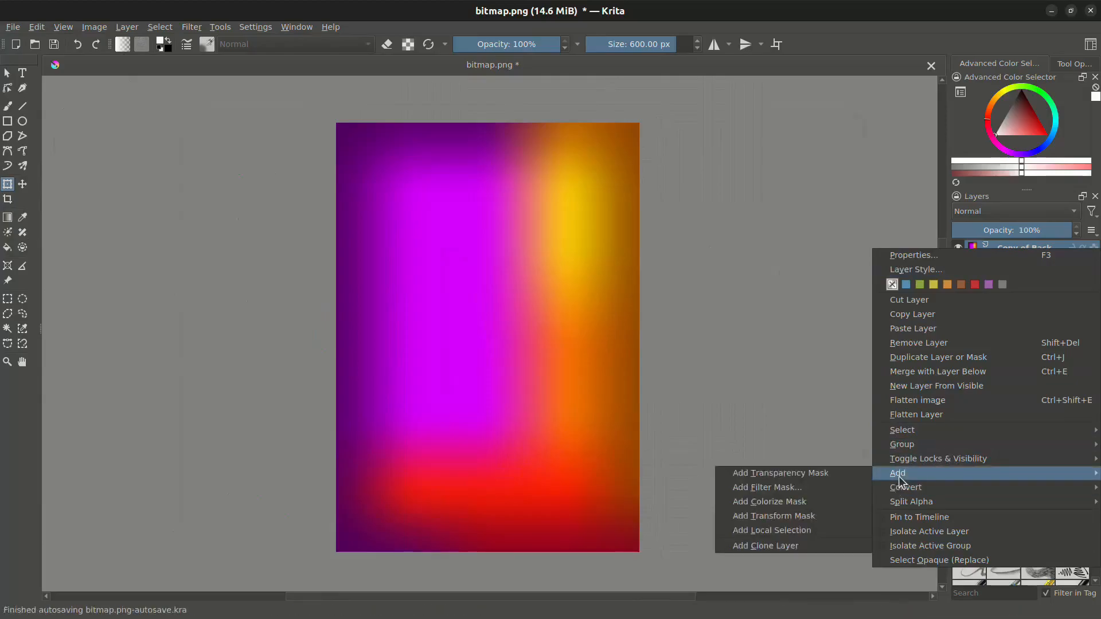
{"action": "left_click", "coordinate": [773, 516]}
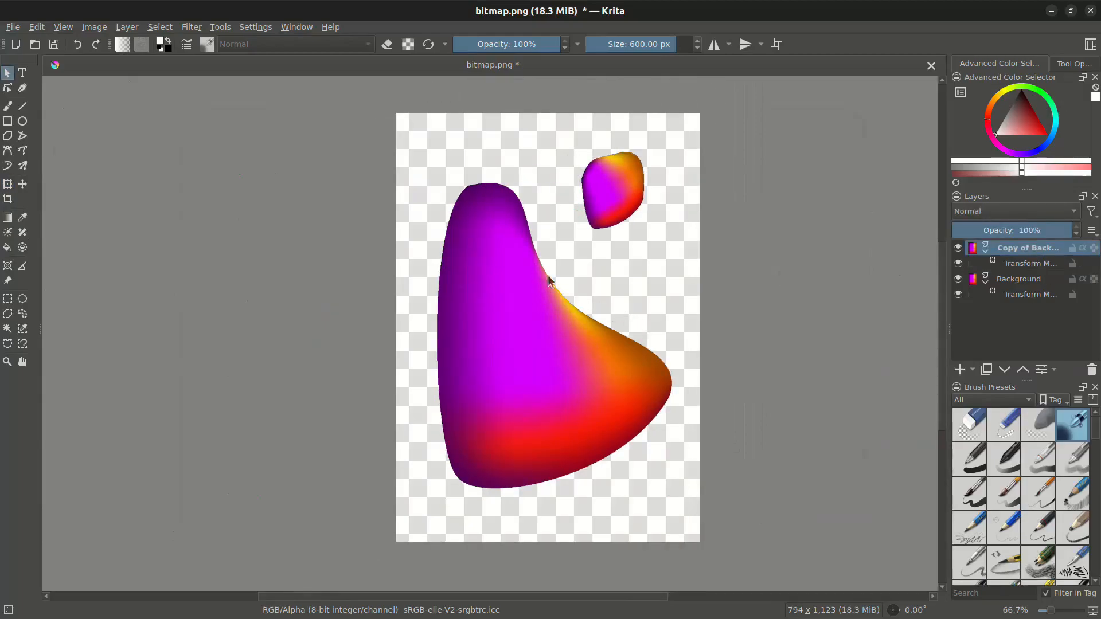
Step: Export the two-blob image from Krita as bitmap-blob.png with default PNG options
{"action": "left_click", "coordinate": [12, 27]}
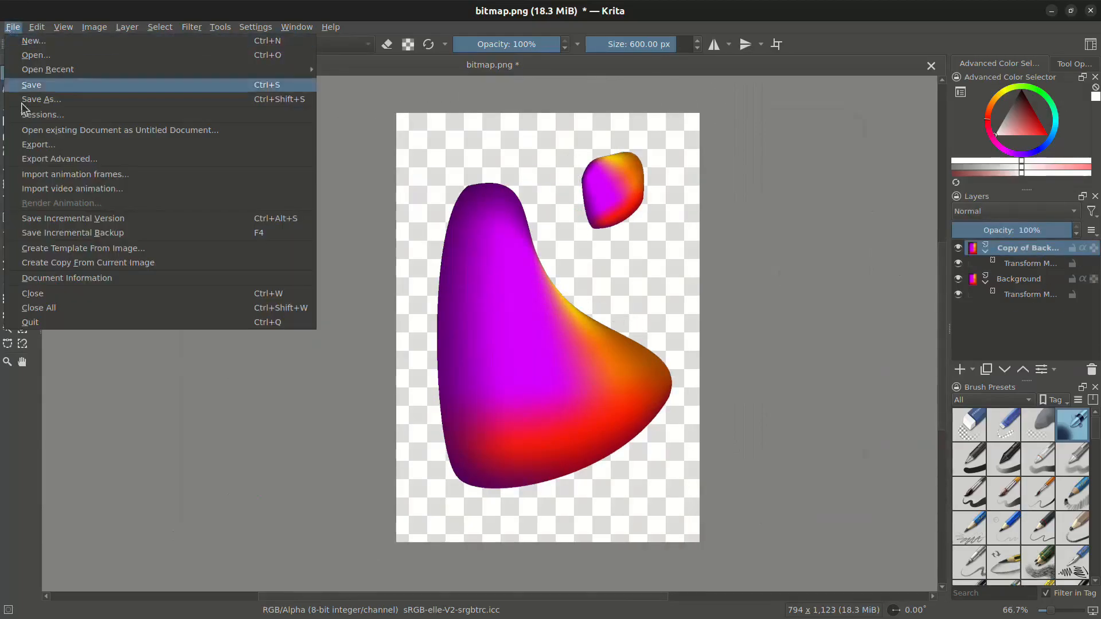
{"action": "left_click", "coordinate": [39, 145]}
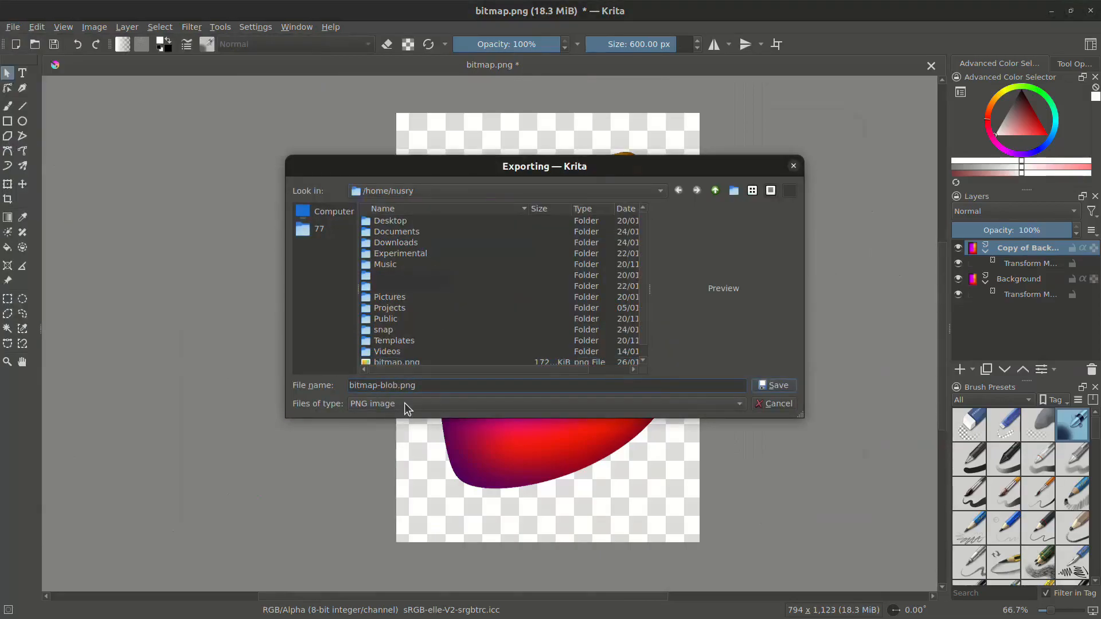
{"action": "left_click", "coordinate": [772, 385]}
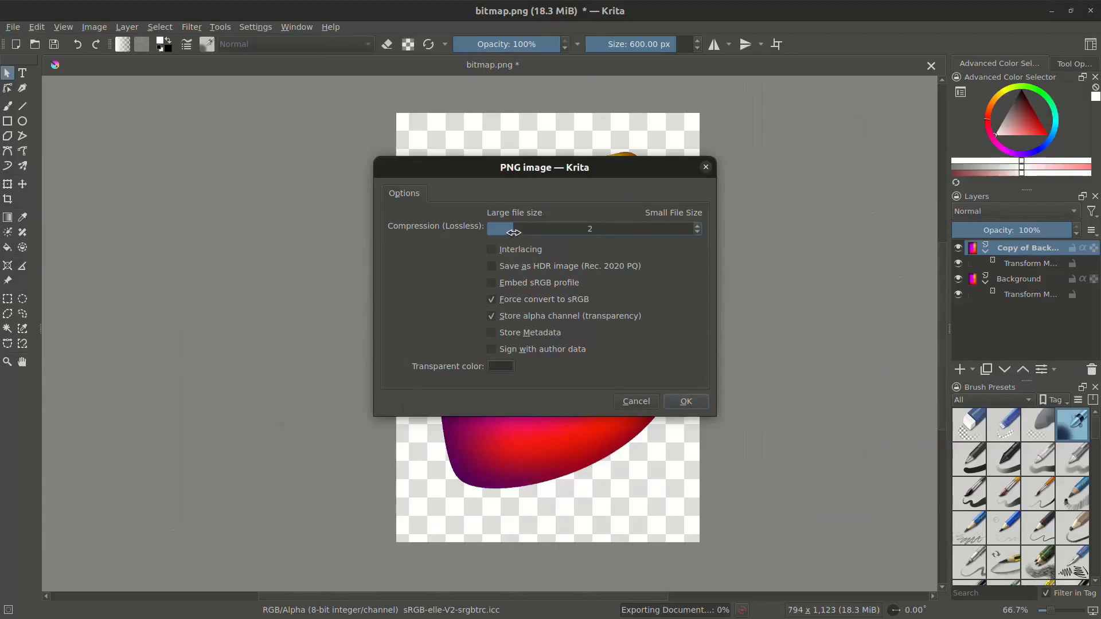
{"action": "left_click", "coordinate": [686, 401]}
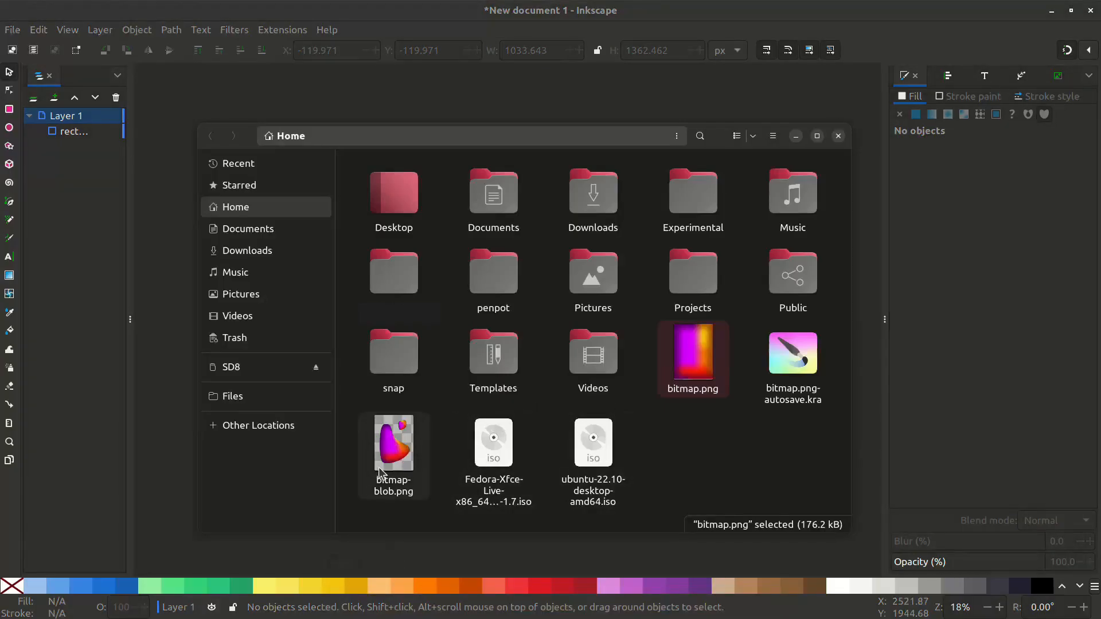
Step: Import bitmap-blob.png embedded as a 794×1123 image on the page and select it
{"action": "double_click", "coordinate": [393, 442]}
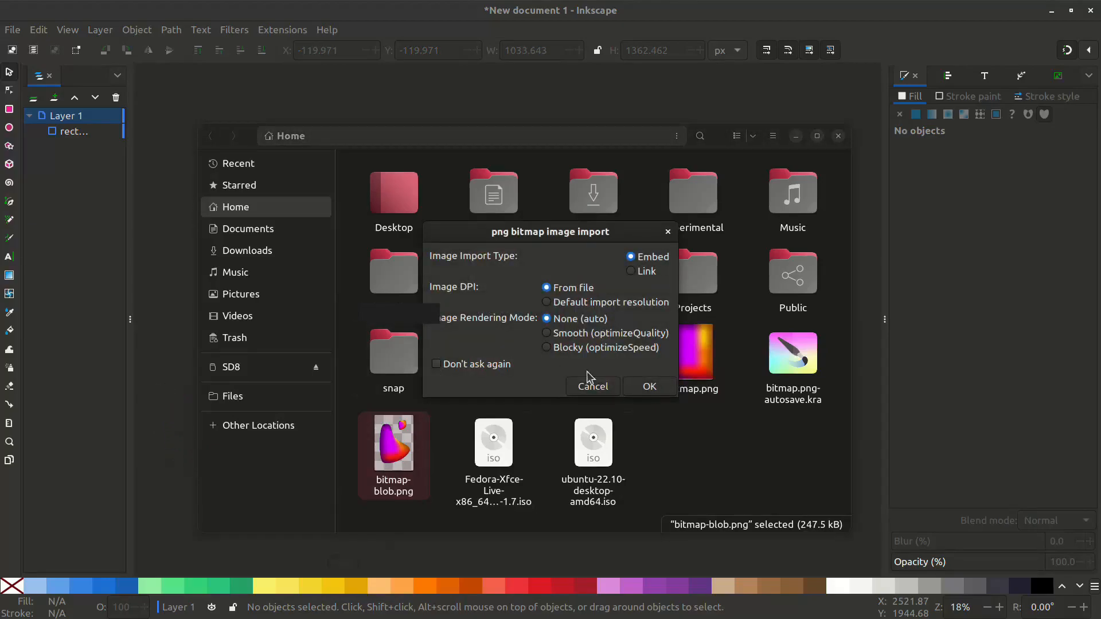
{"action": "left_click", "coordinate": [648, 386]}
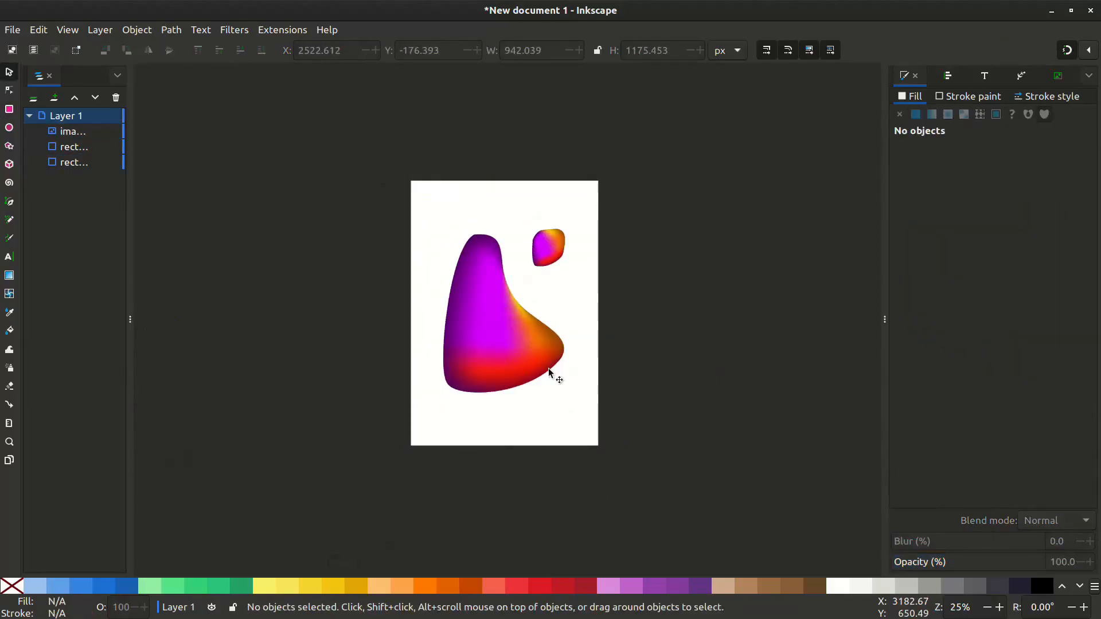
{"action": "left_click", "coordinate": [488, 360]}
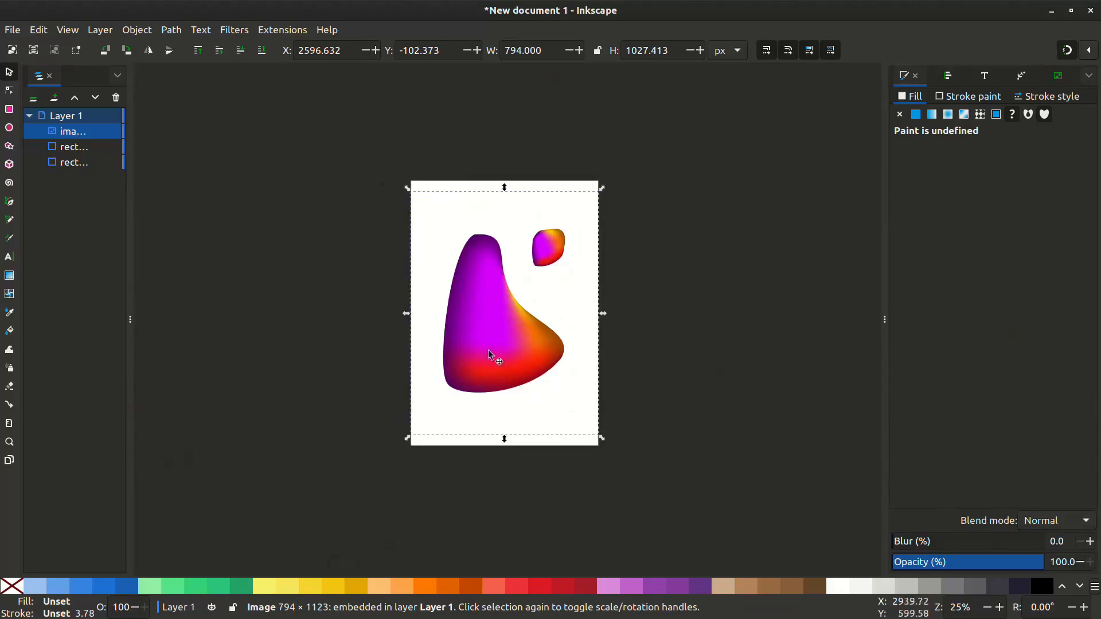
Step: Duplicate the blob image, clip the copy to the small blob, move it onto the page with 9% blur
{"action": "right_click", "coordinate": [493, 360]}
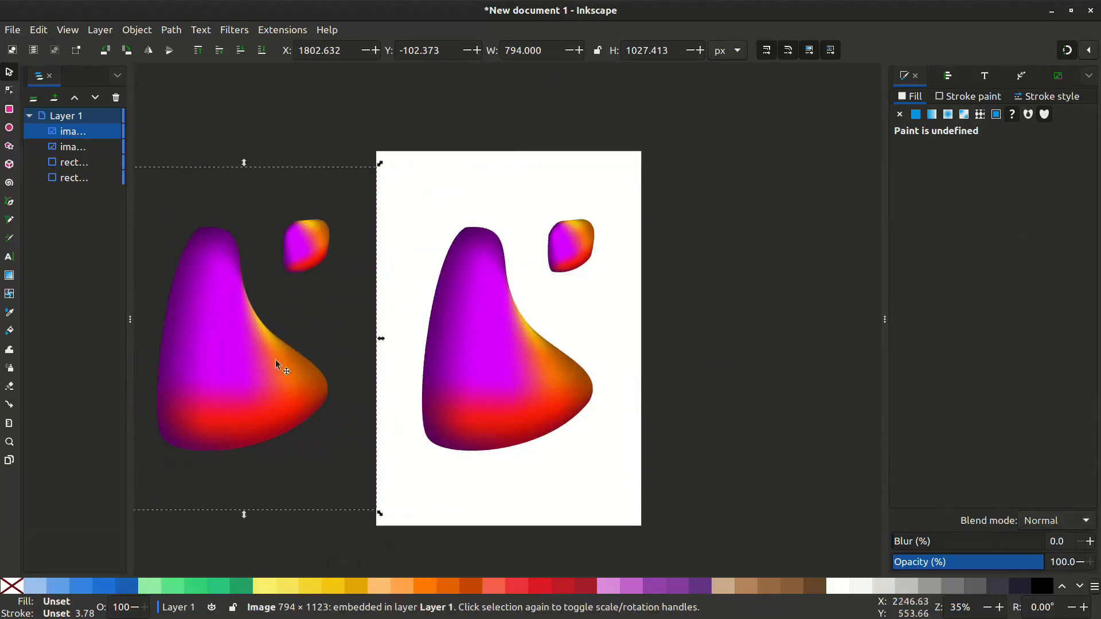
{"action": "left_click_drag", "start_coordinate": [271, 209], "coordinate": [336, 274]}
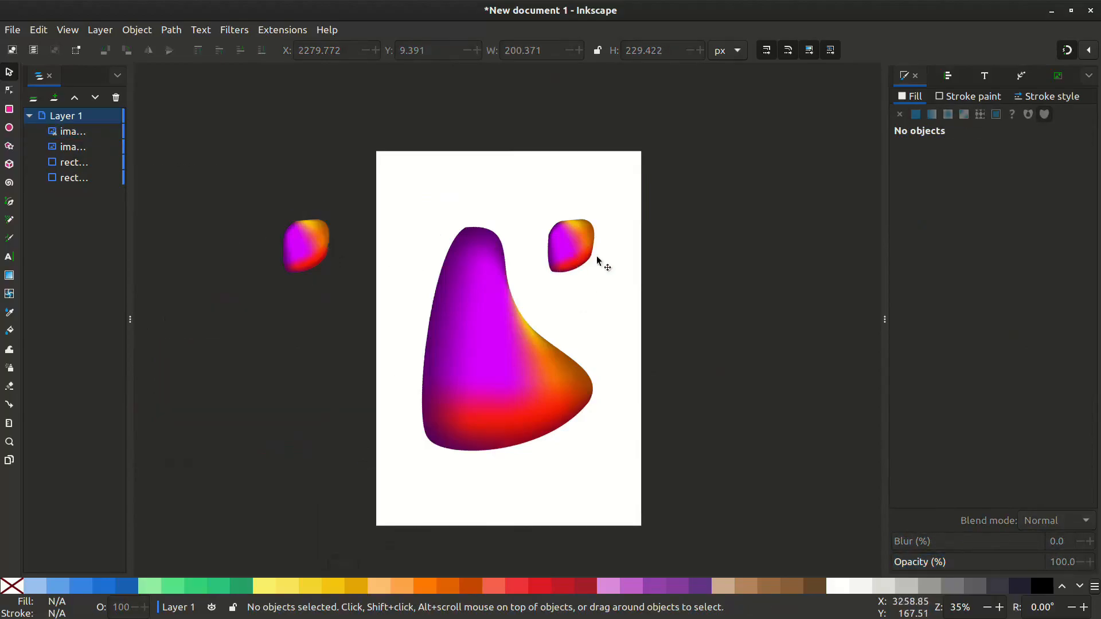
{"action": "left_click_drag", "start_coordinate": [651, 201], "coordinate": [732, 268]}
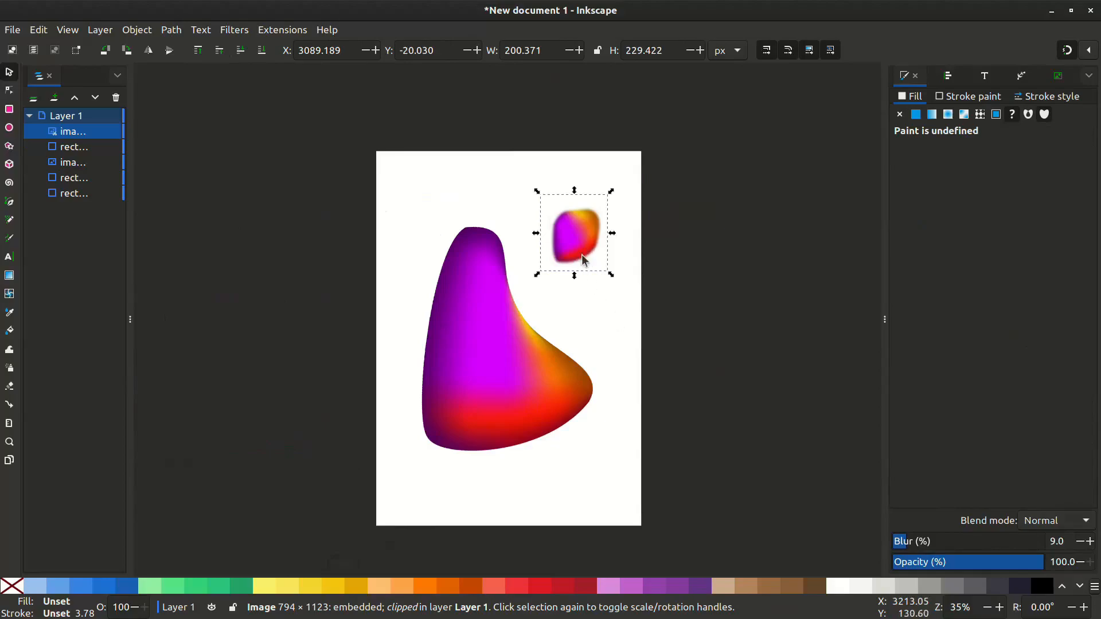
Step: Shrink and scatter blurred small-blob copies around the big blob over a dark red background
{"action": "left_click_drag", "start_coordinate": [572, 253], "coordinate": [572, 206]}
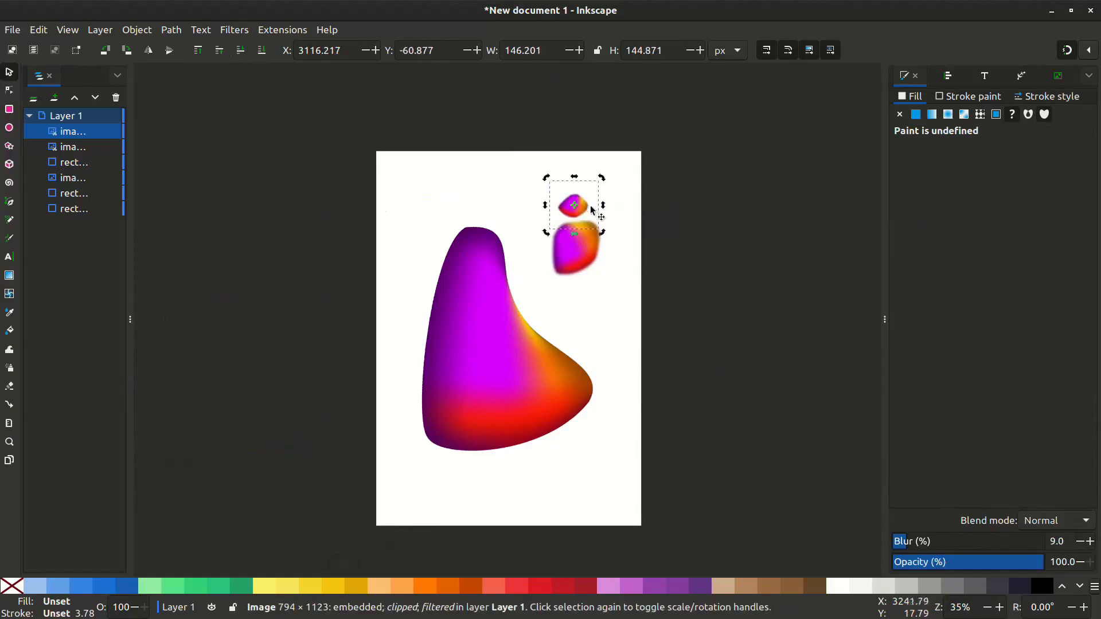
{"action": "left_click_drag", "start_coordinate": [575, 204], "coordinate": [553, 195]}
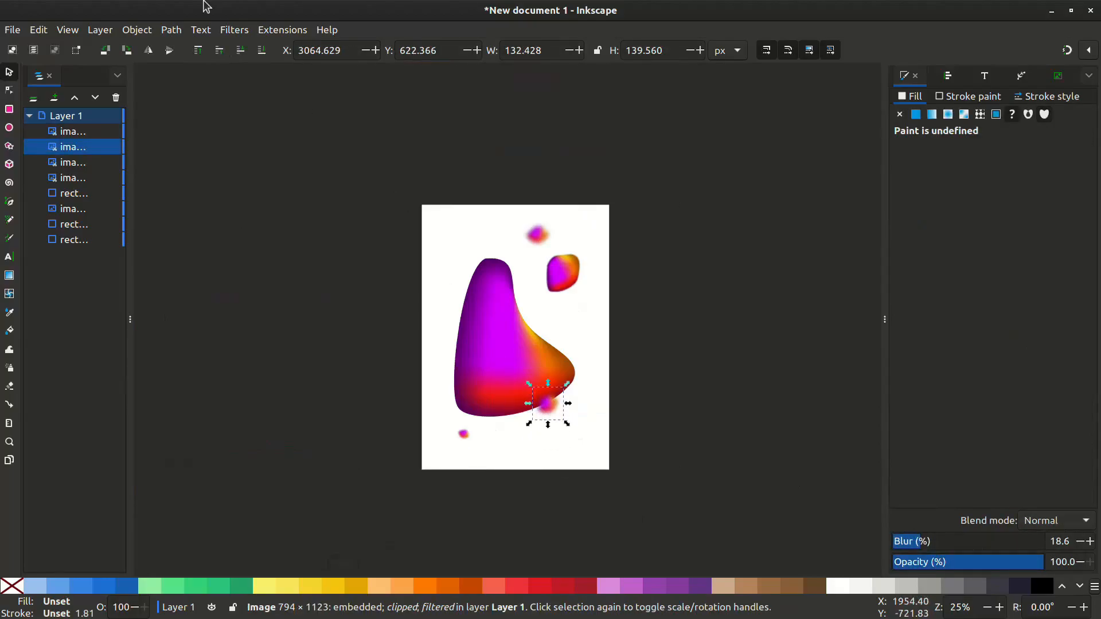
{"action": "left_click_drag", "start_coordinate": [549, 404], "coordinate": [568, 430]}
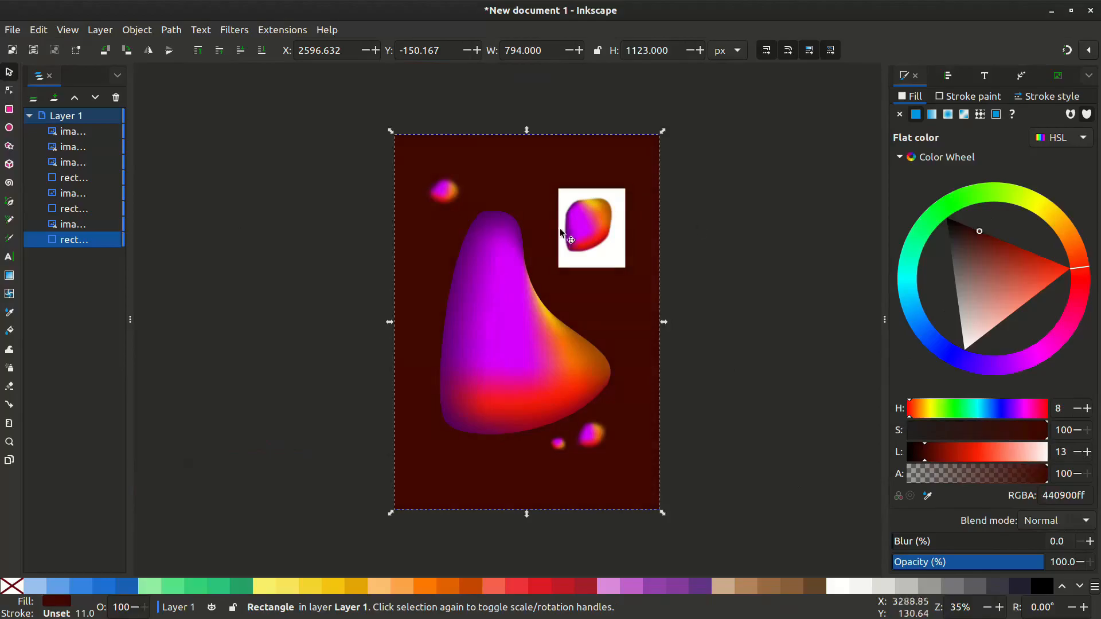
Step: Give the background a radial orange gradient and add a white DESIGN headline in Heavy font
{"action": "left_click", "coordinate": [591, 228]}
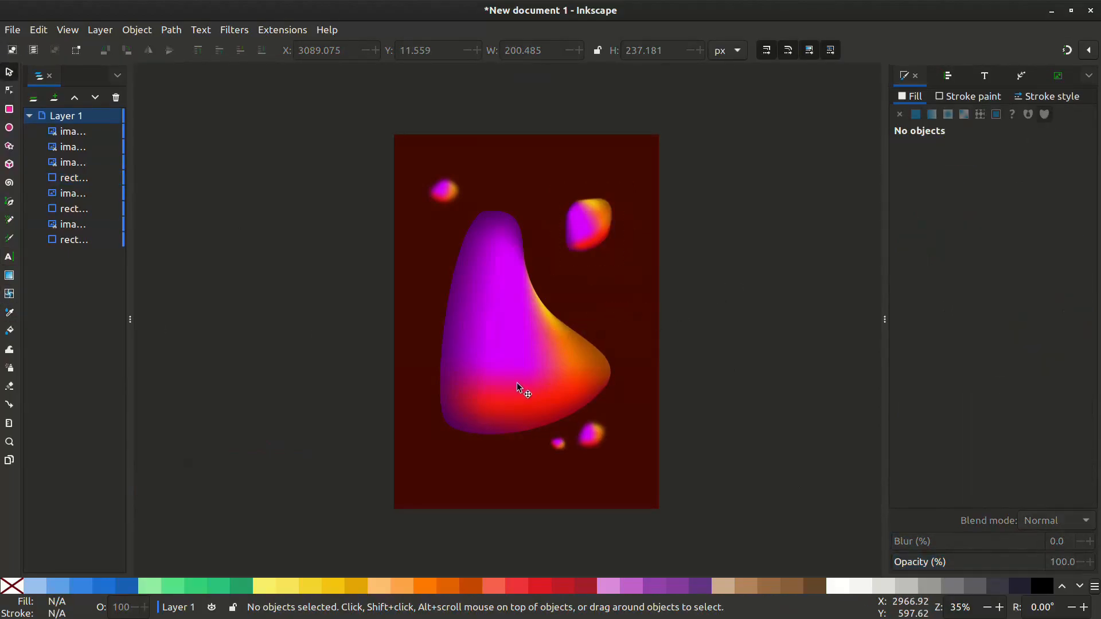
{"action": "left_click", "coordinate": [73, 239]}
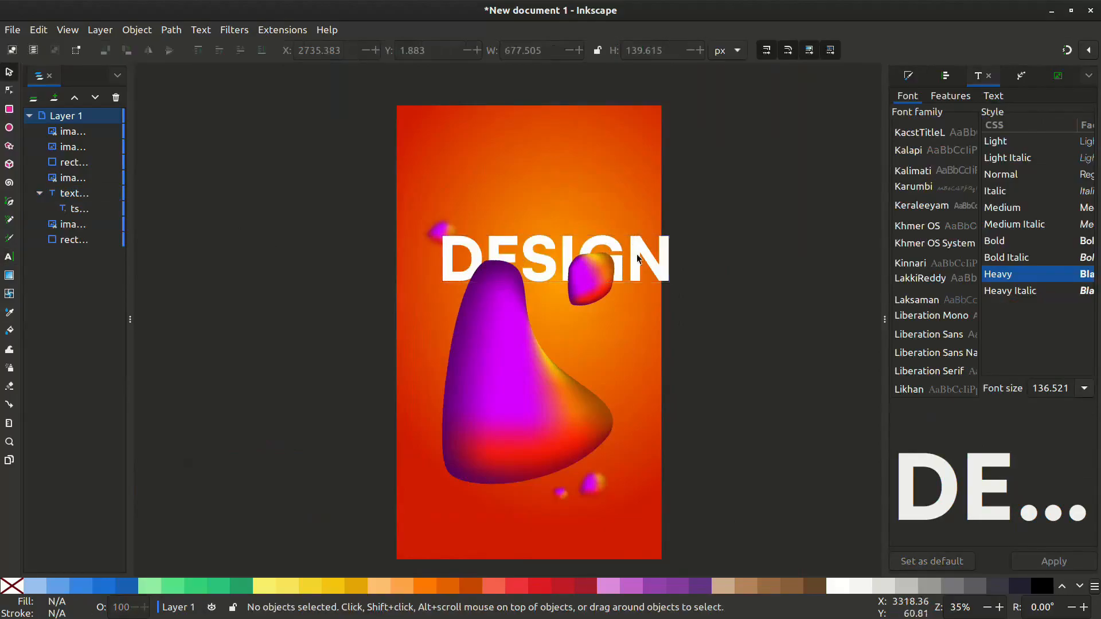
Step: Move the DESIGN title leftward into place near the small blurred blob
{"action": "left_click_drag", "start_coordinate": [636, 258], "coordinate": [607, 258]}
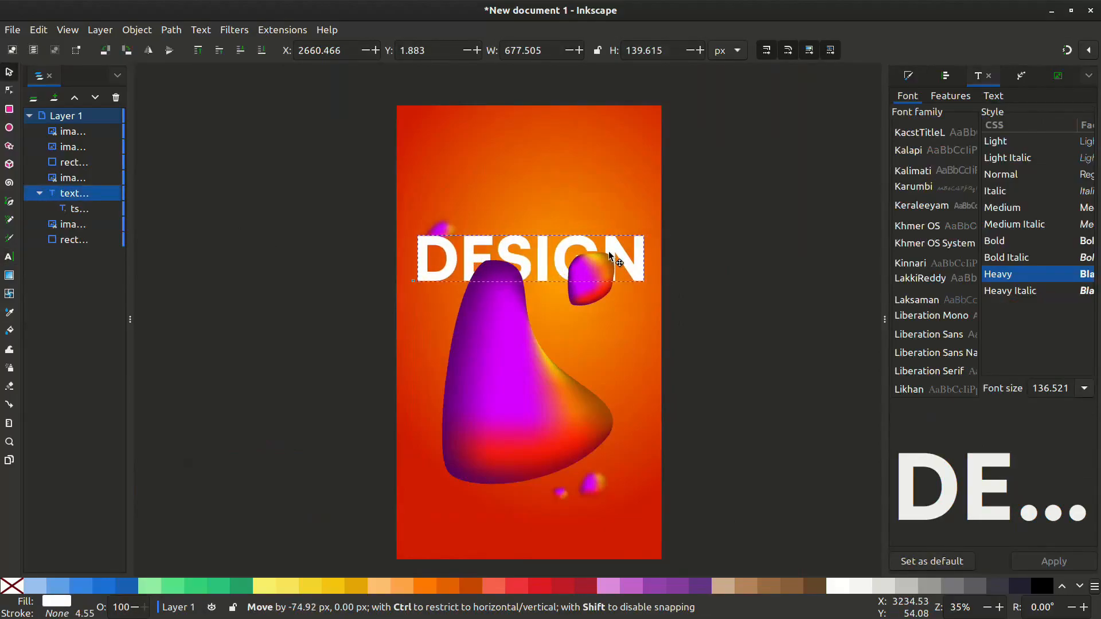
{"action": "left_click_drag", "start_coordinate": [611, 255], "coordinate": [623, 252]}
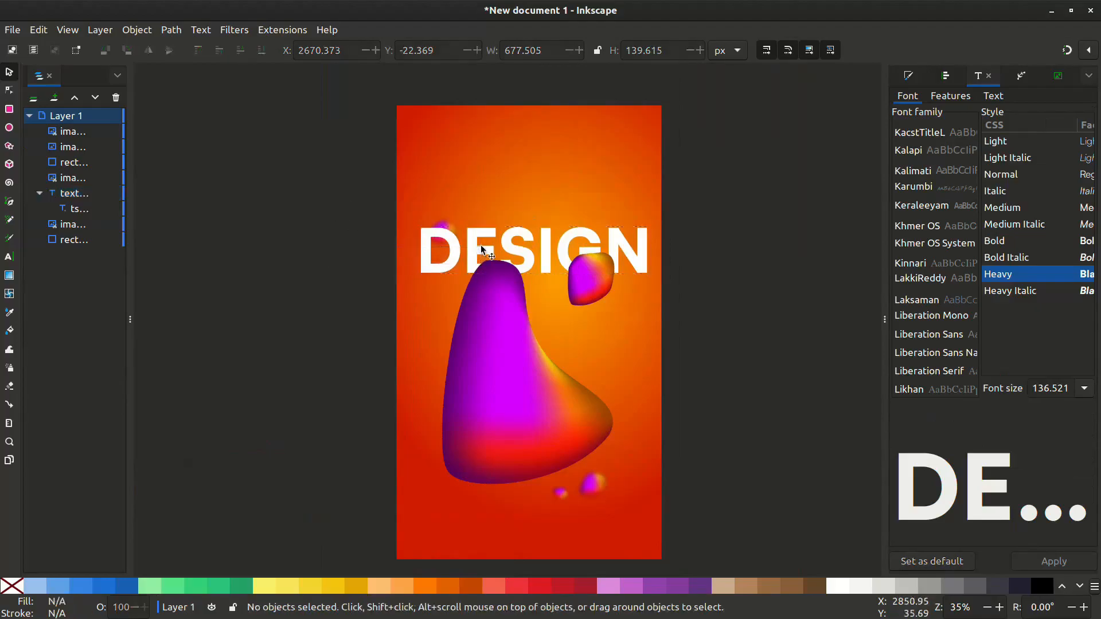
{"action": "left_click", "coordinate": [445, 234]}
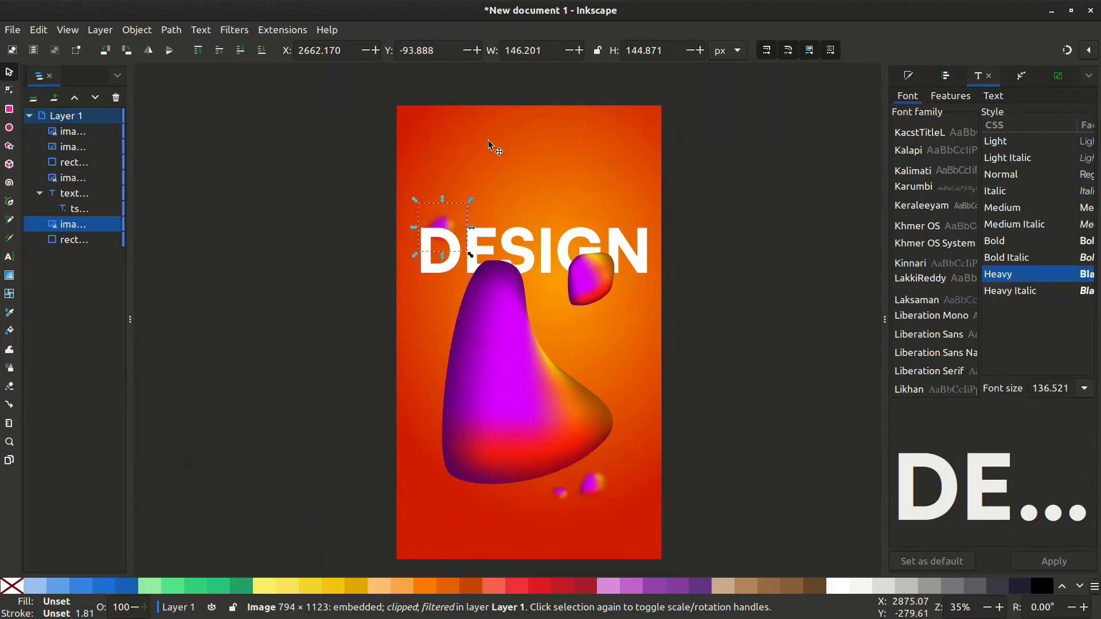
Step: Add the THE future tagline under DESIGN and colour the title text red
{"action": "left_click", "coordinate": [548, 251]}
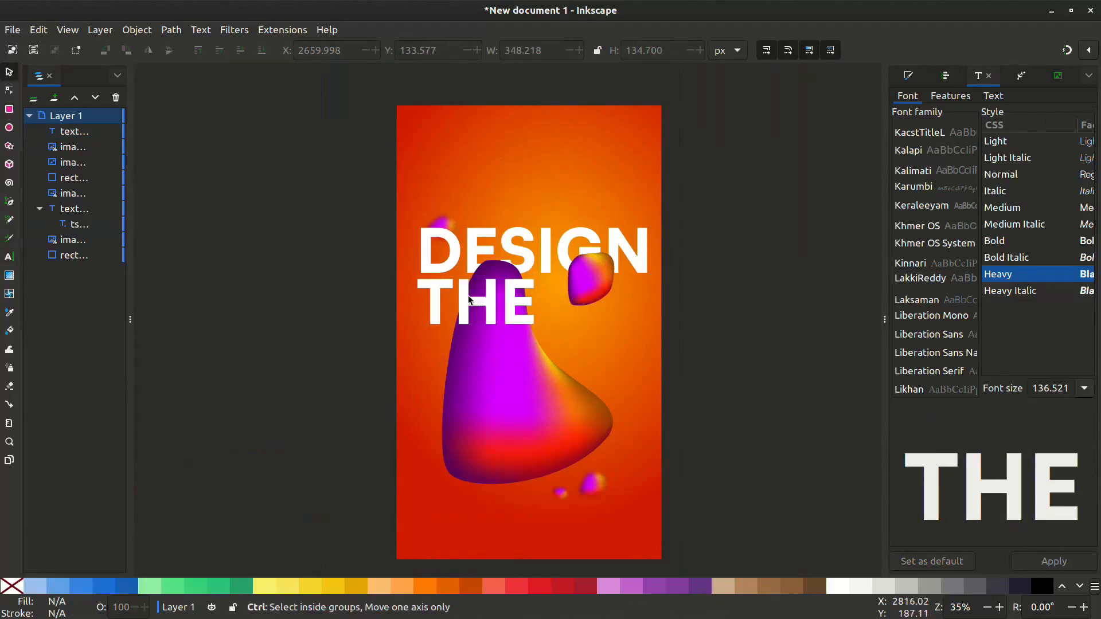
{"action": "left_click_drag", "start_coordinate": [477, 302], "coordinate": [589, 301]}
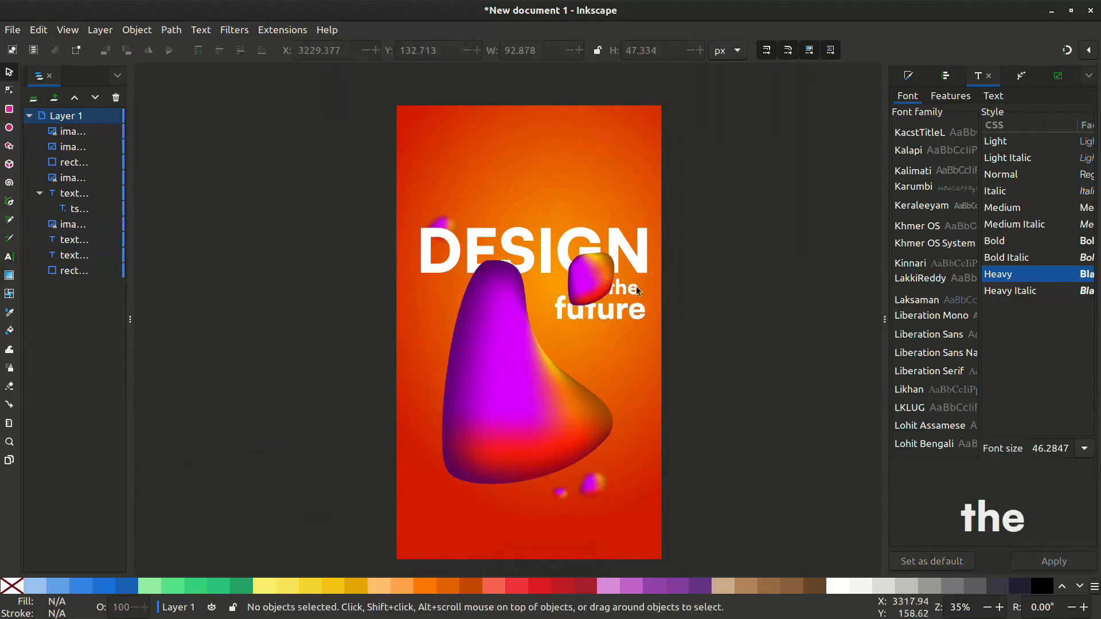
{"action": "left_click", "coordinate": [599, 309]}
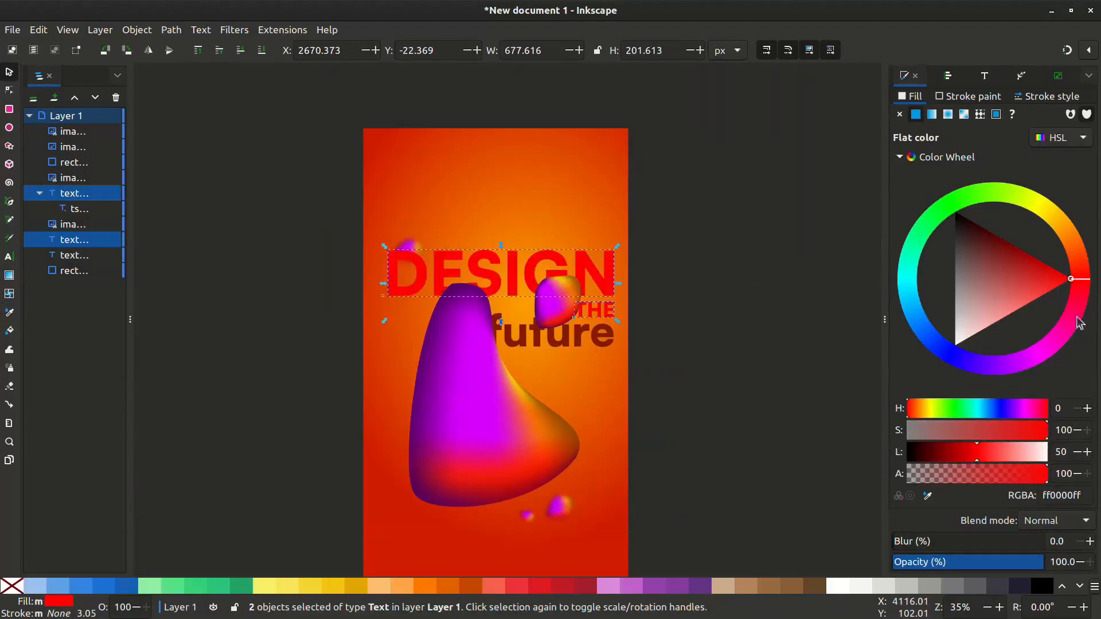
Step: Colour DESIGN yellow and future red, then add NYProductions and 2023 footer text
{"action": "left_click_drag", "start_coordinate": [1071, 279], "coordinate": [1055, 269]}
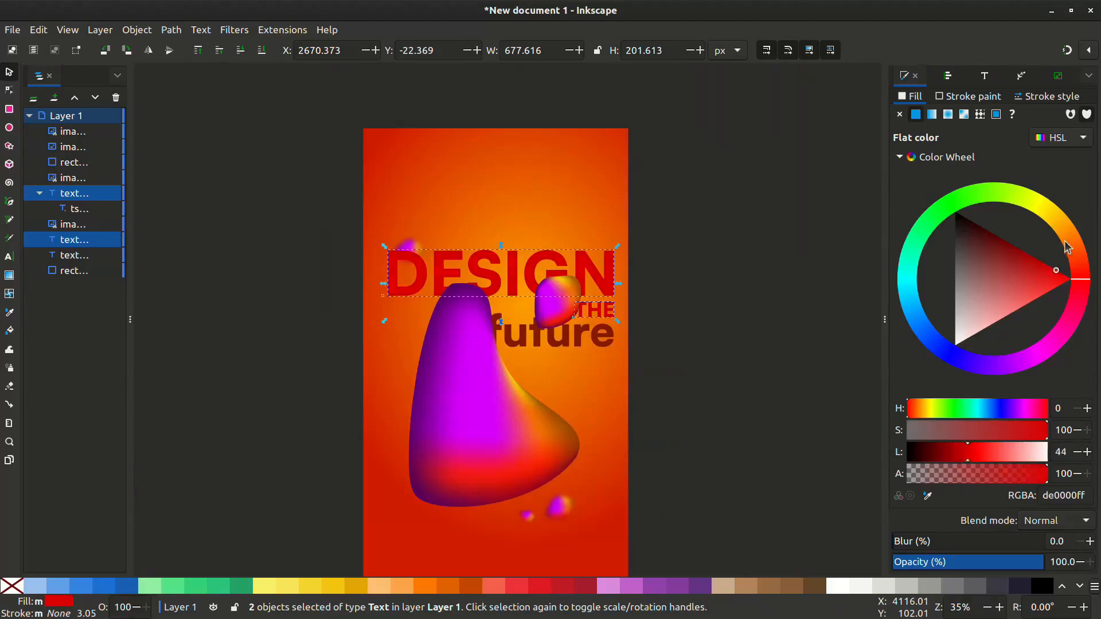
{"action": "left_click", "coordinate": [1073, 286]}
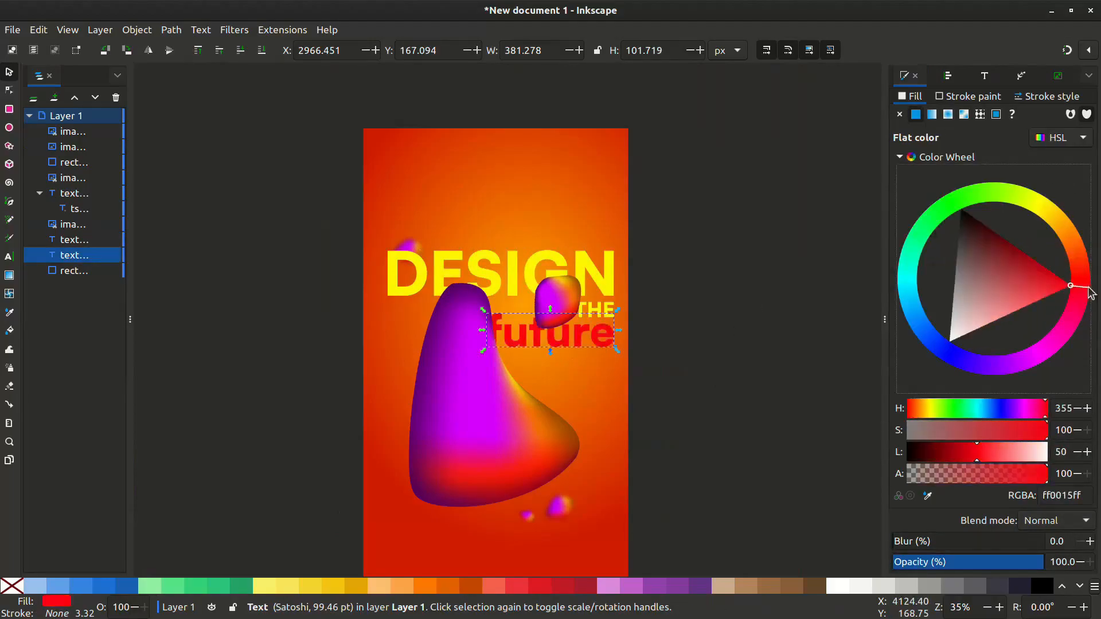
{"action": "left_click", "coordinate": [351, 460]}
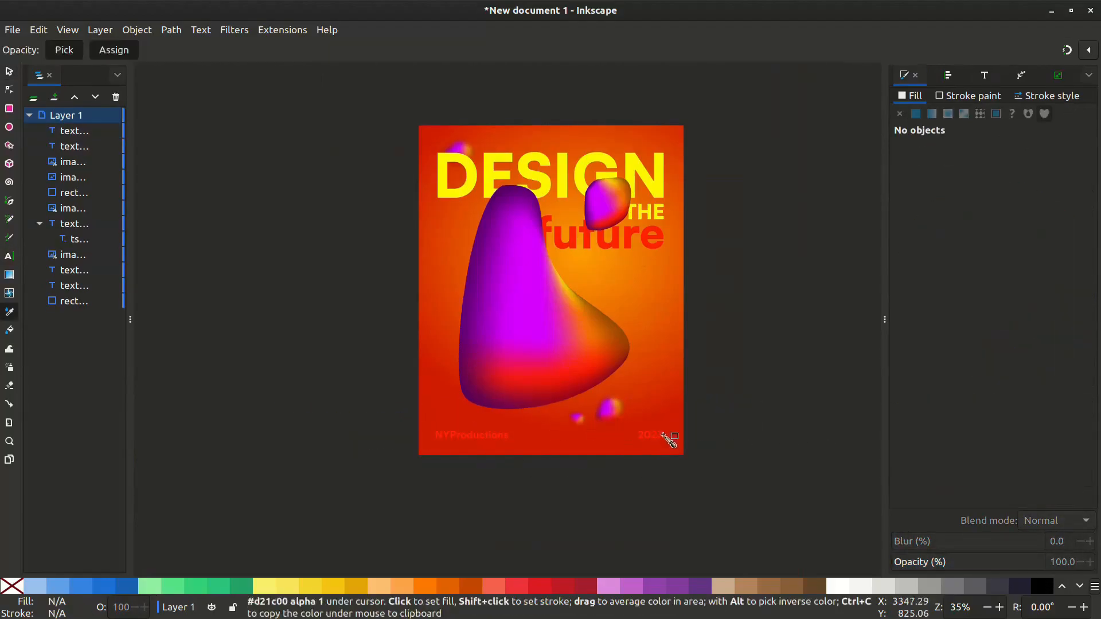
Step: Align the NYProductions footer's left edge with the DESIGN title via Align and Distribute
{"action": "left_click", "coordinate": [650, 434]}
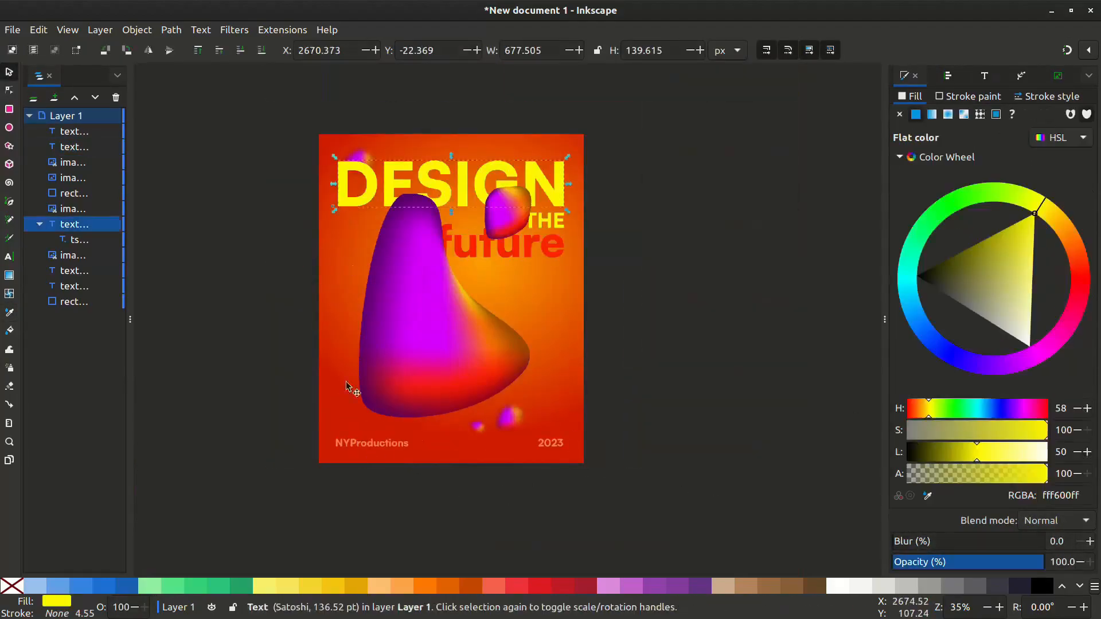
{"action": "left_click", "coordinate": [947, 76]}
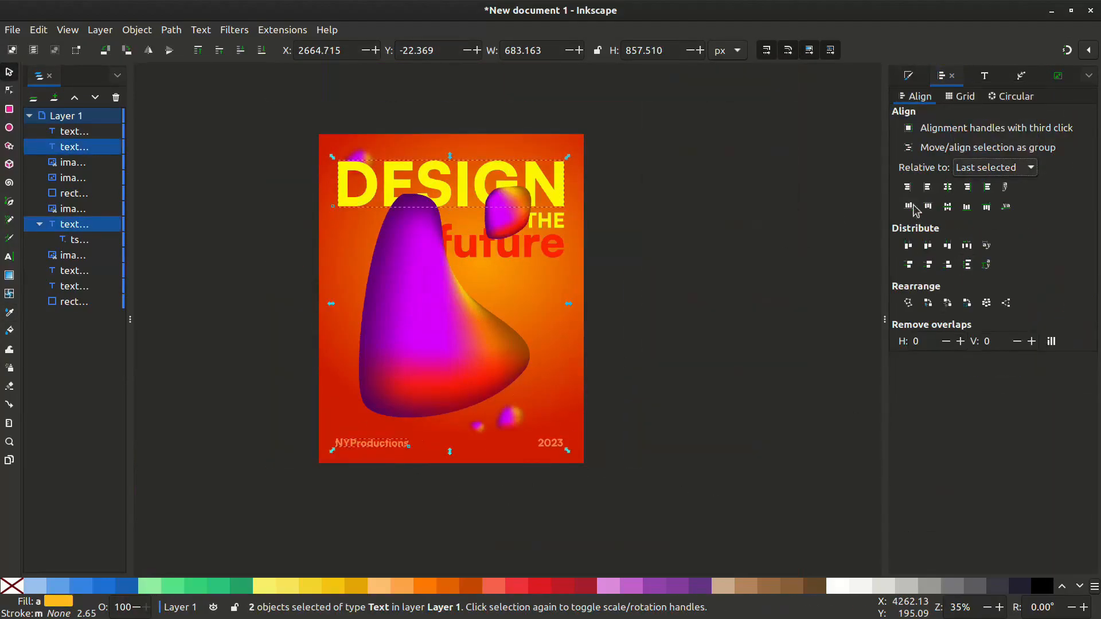
{"action": "left_click", "coordinate": [543, 222]}
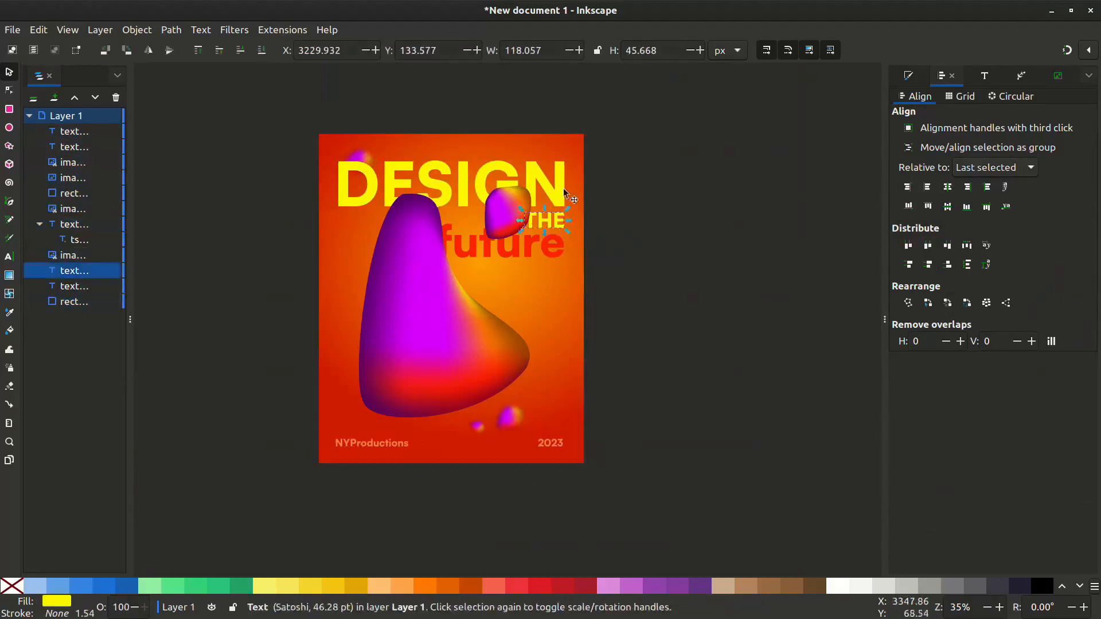